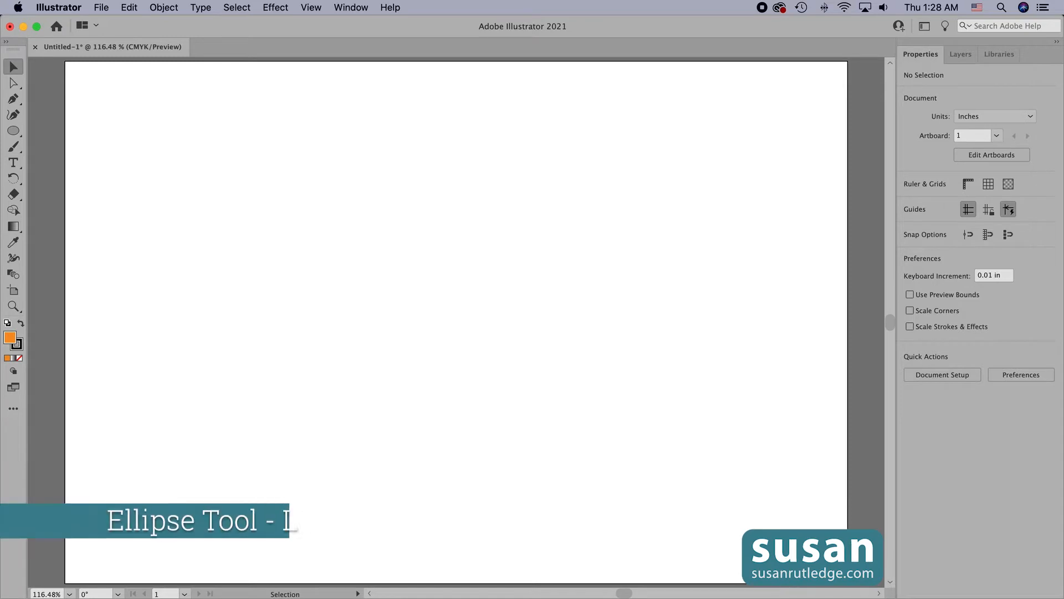
Step: Draw a tall, narrow orange ellipse near the top centre of the artboard
click(13, 130)
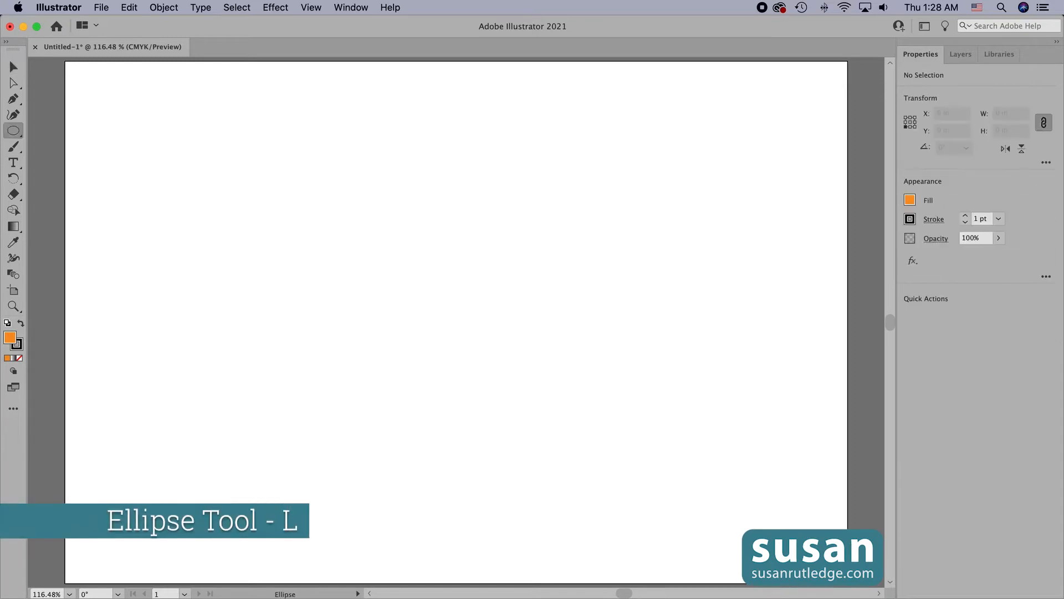
drag(432, 91, 432, 136)
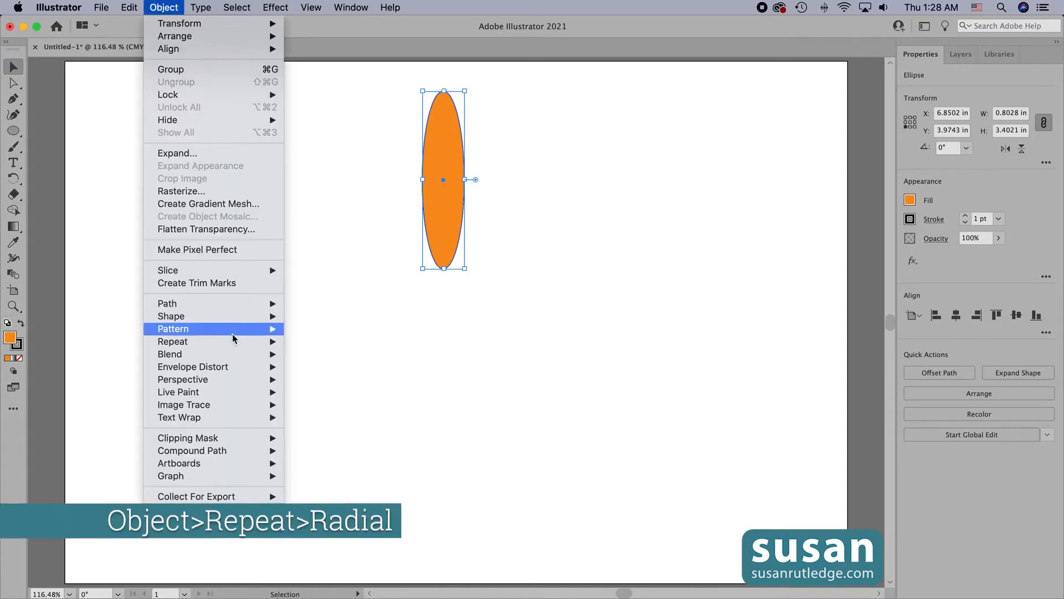
mouse_move(172, 341)
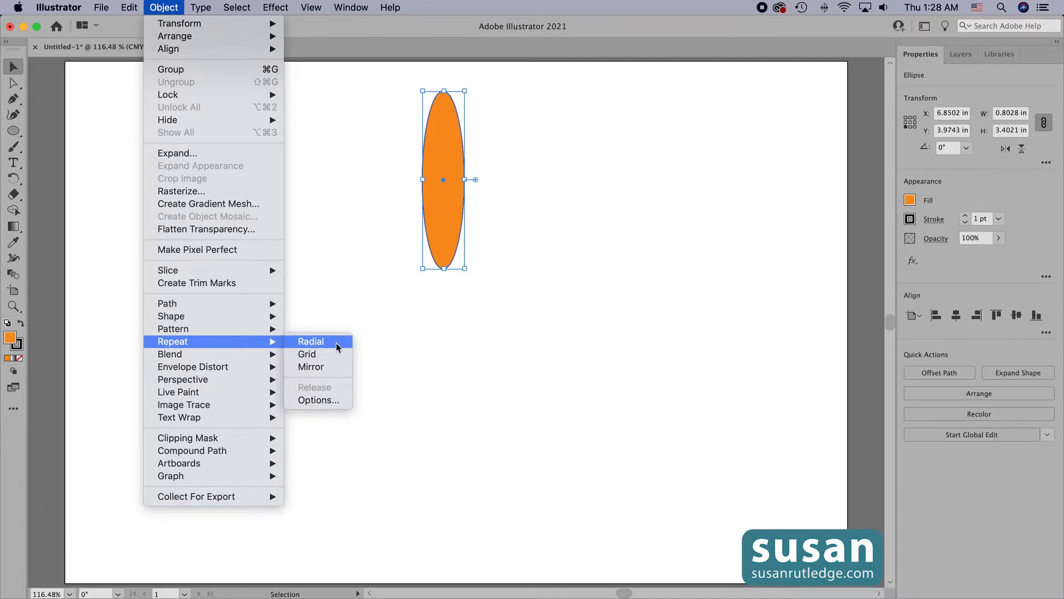
mouse_move(333, 366)
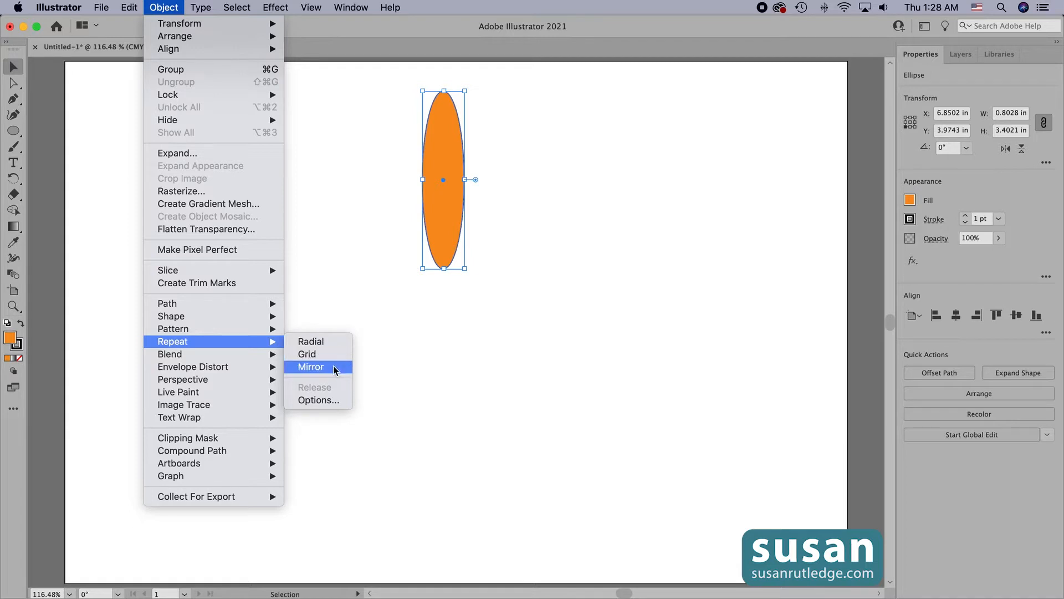
mouse_move(310, 342)
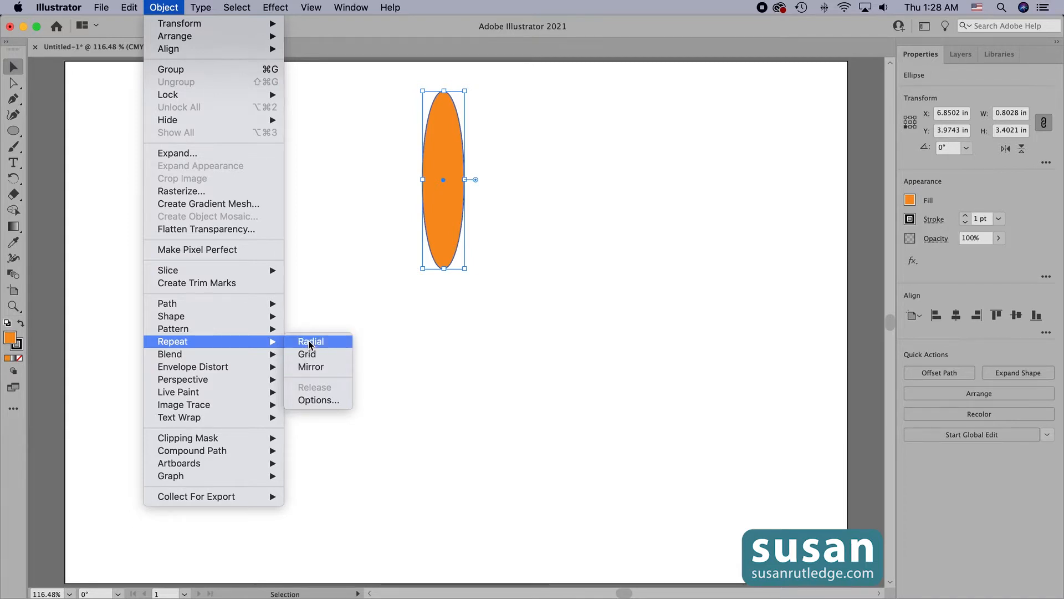
Step: Apply a Radial repeat to the ellipse and raise it to 12 petal instances
click(310, 341)
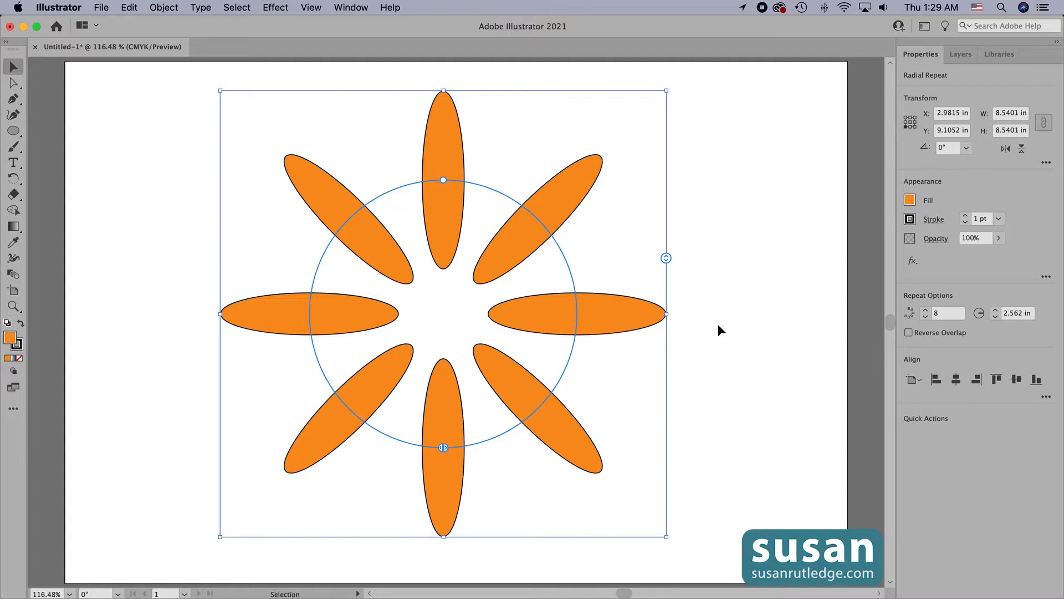
mouse_move(694, 268)
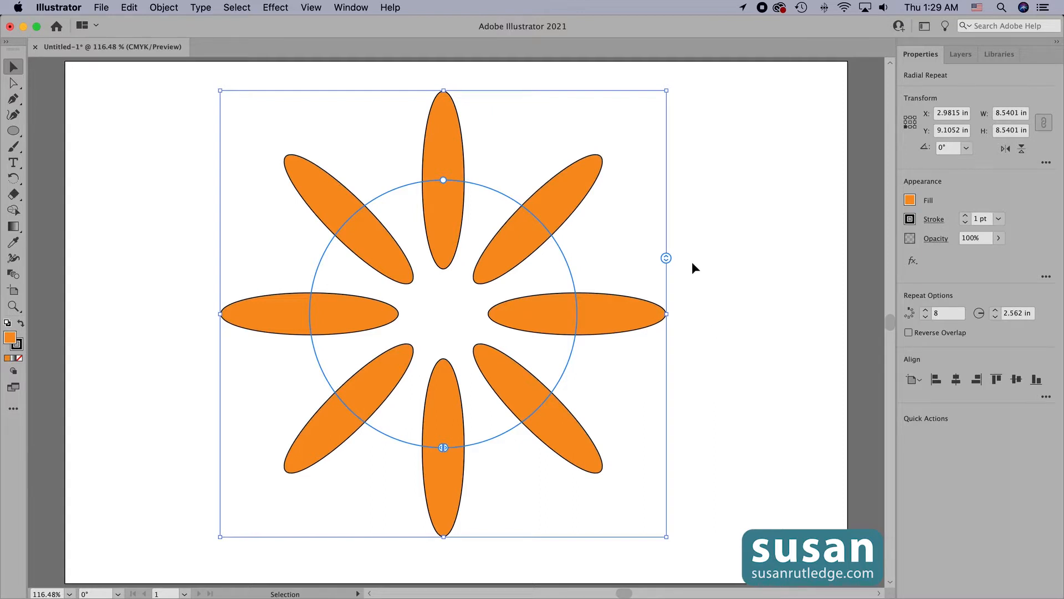
mouse_move(671, 272)
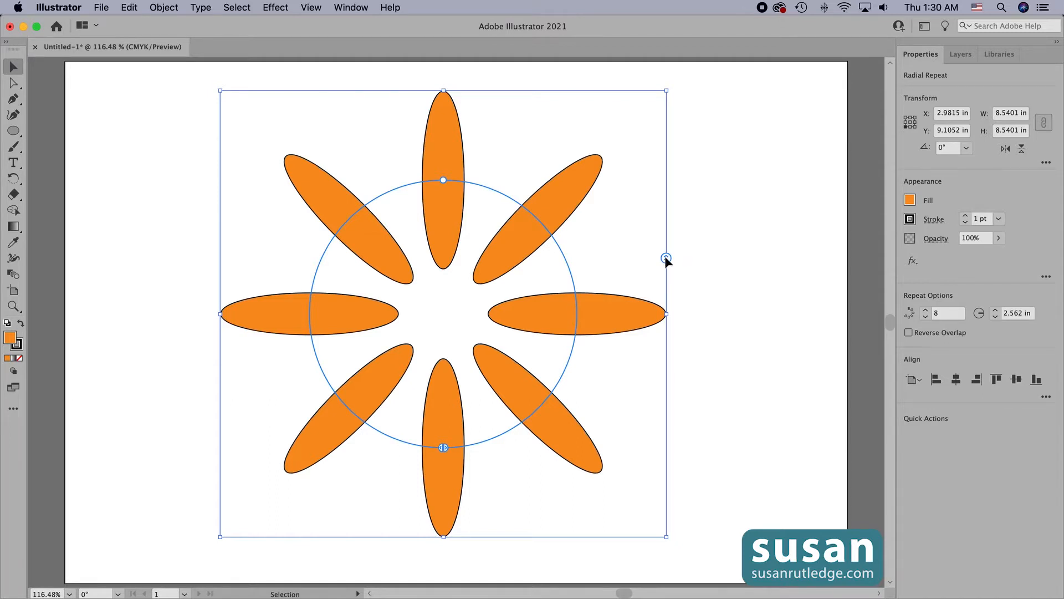
click(666, 257)
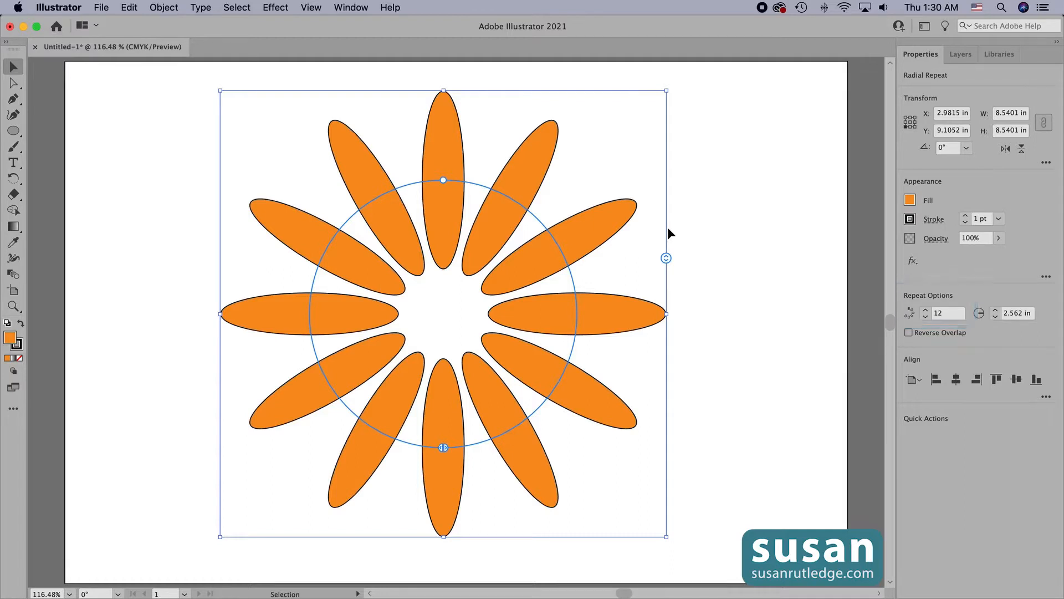
mouse_move(695, 260)
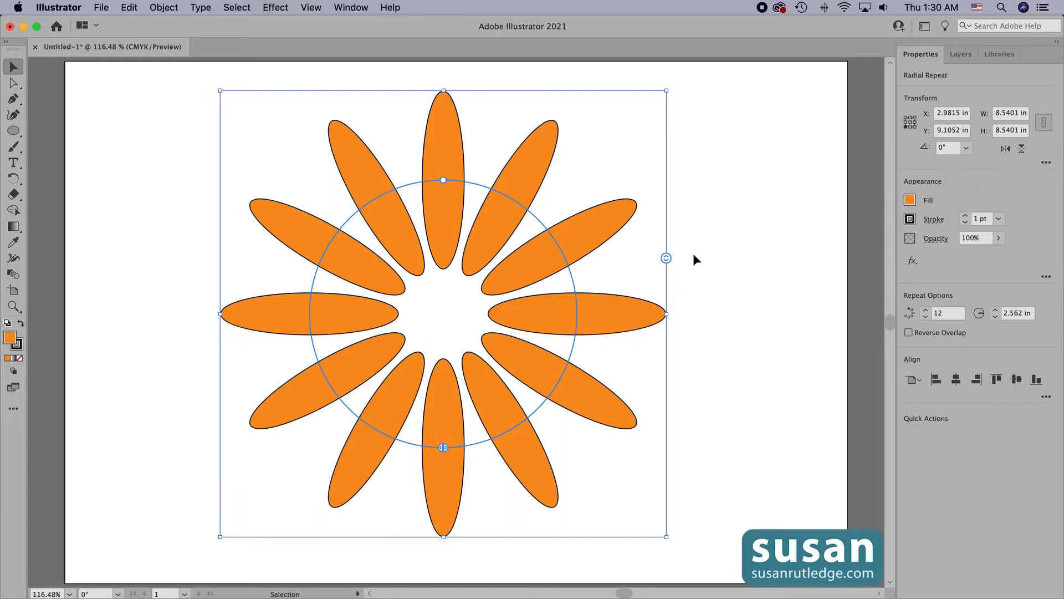
mouse_move(455, 193)
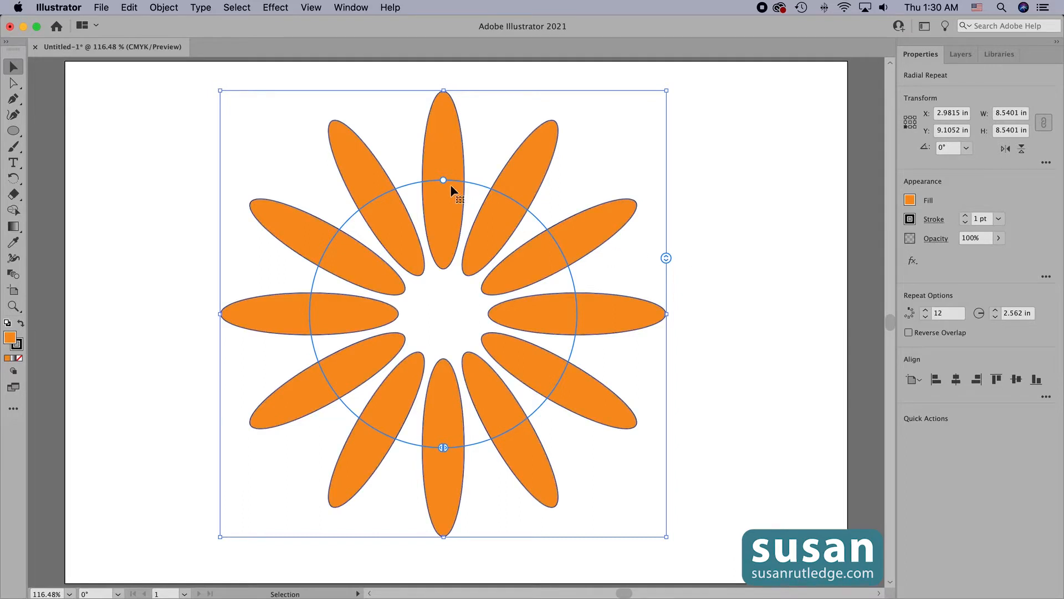
mouse_move(428, 189)
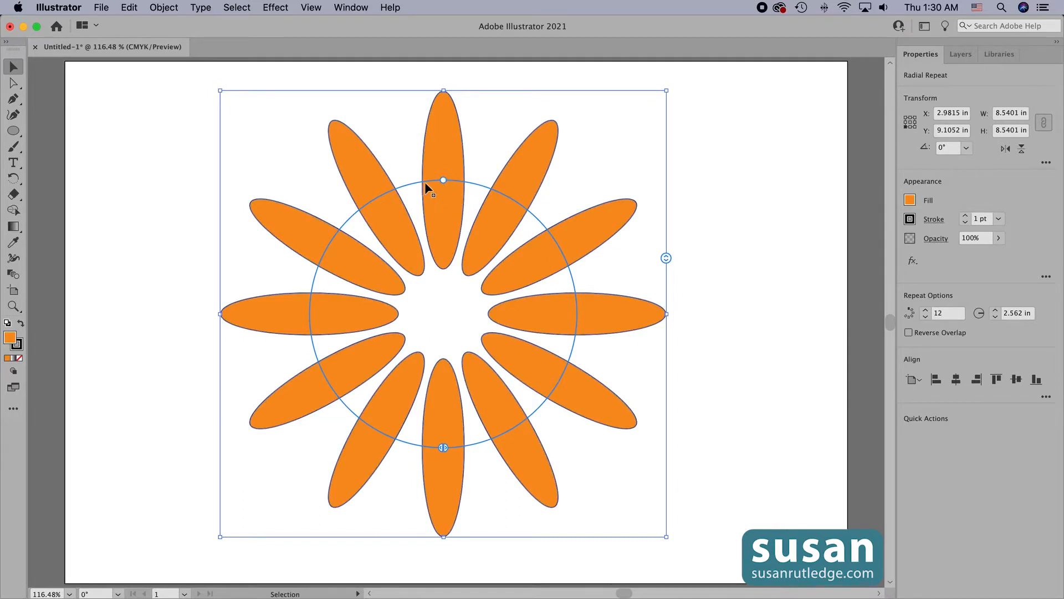
mouse_move(498, 200)
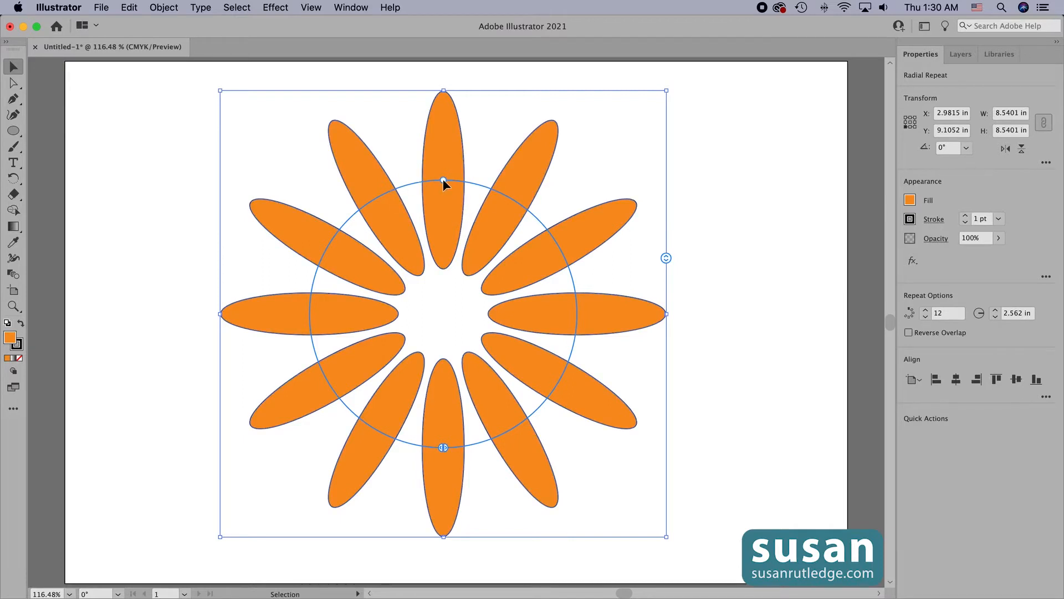
Step: Pull the radial repeat's radius inward, then toggle Reverse Overlap and restore the original order
drag(443, 183, 444, 146)
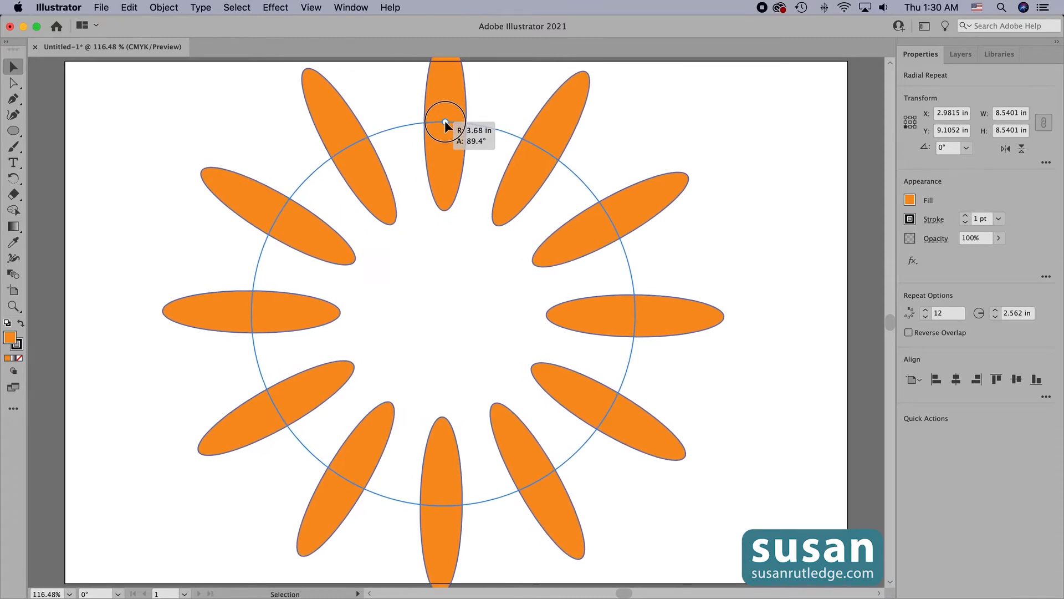
drag(444, 122, 444, 142)
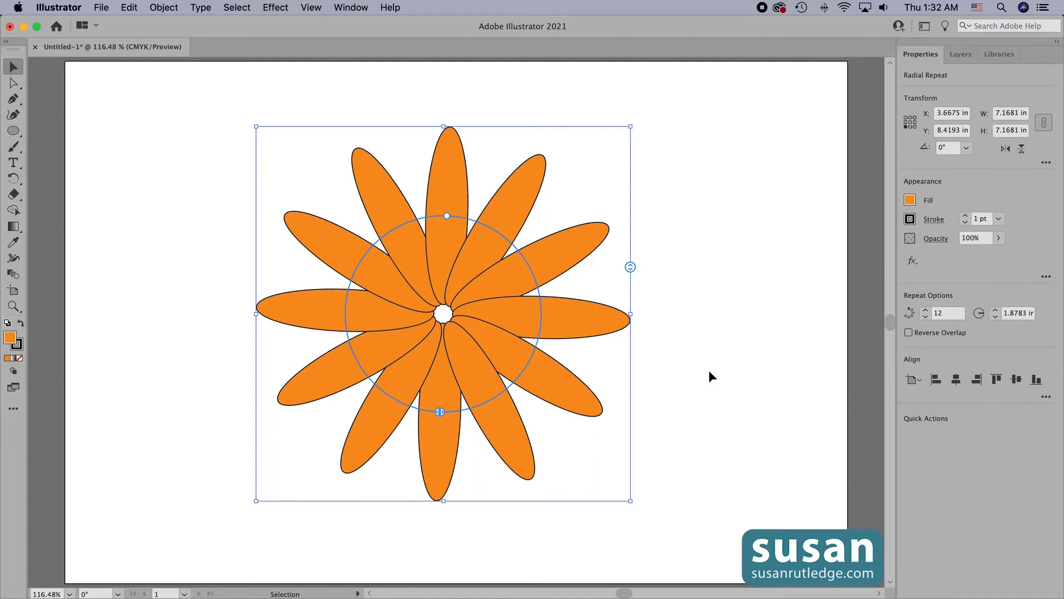
mouse_move(756, 348)
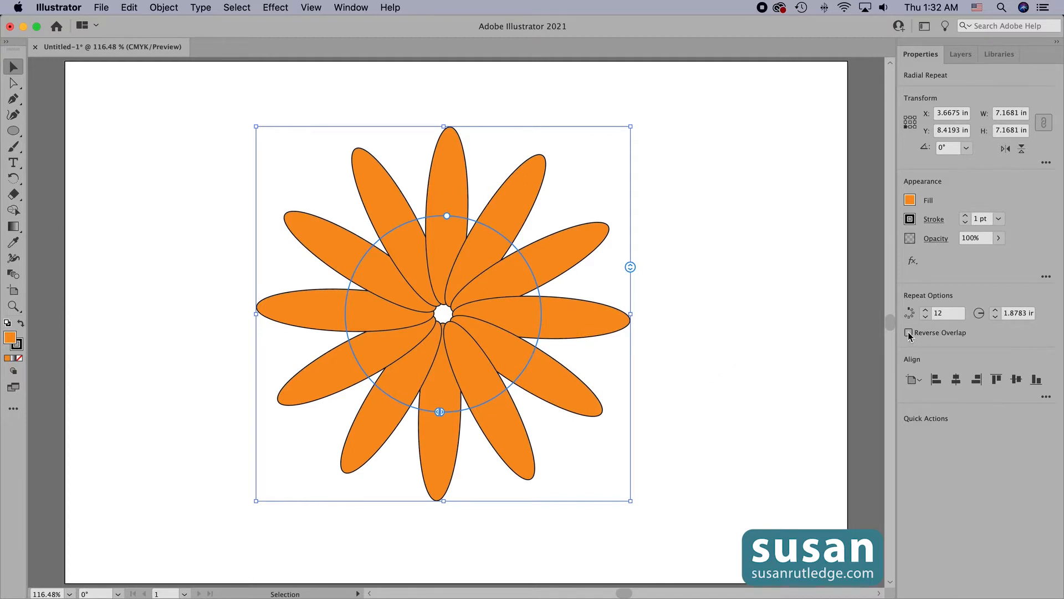
click(909, 332)
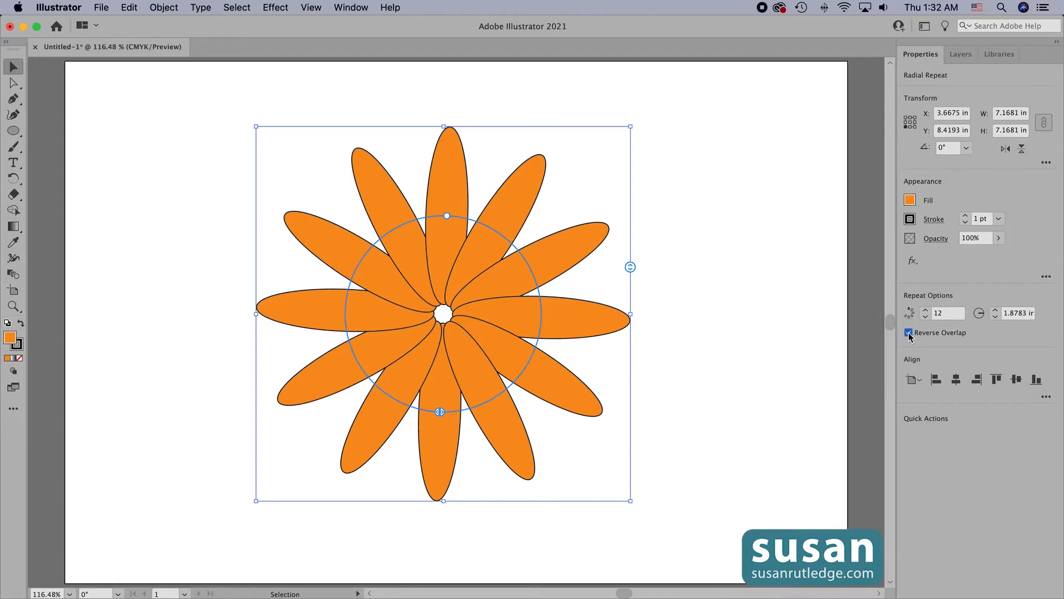
click(909, 332)
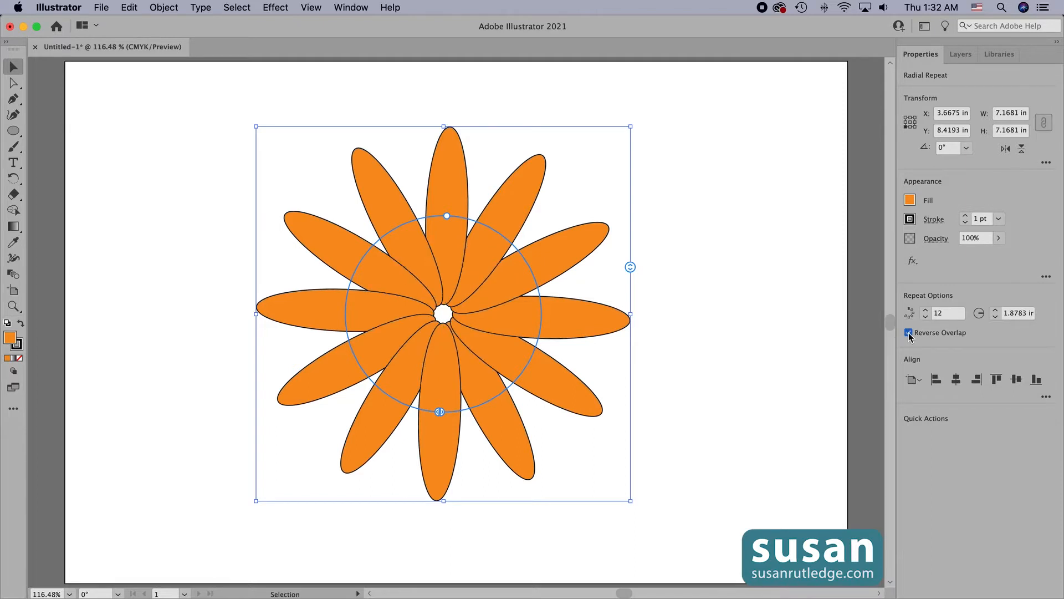
click(909, 332)
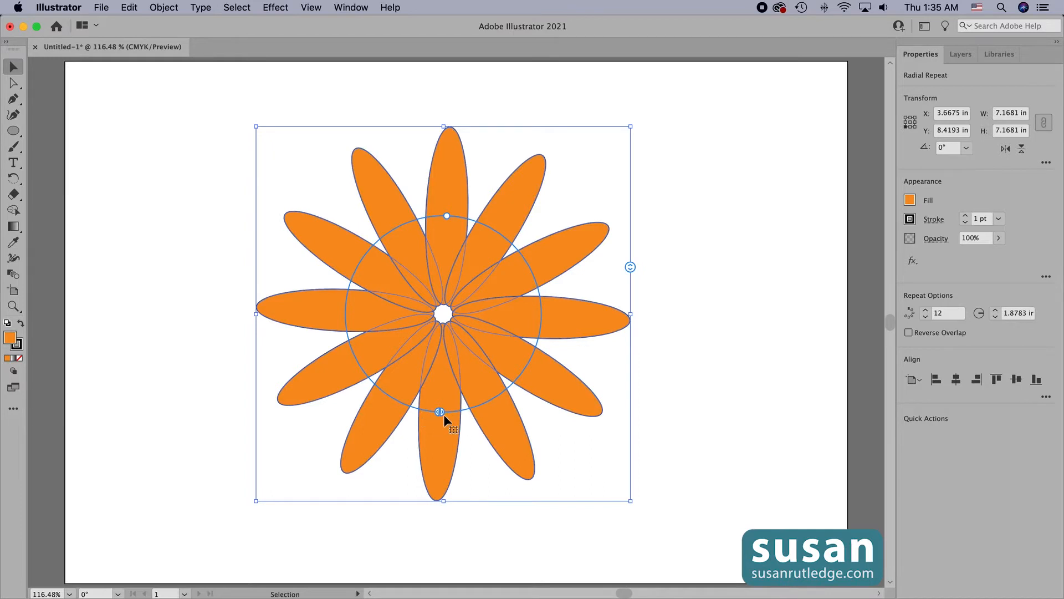
mouse_move(444, 425)
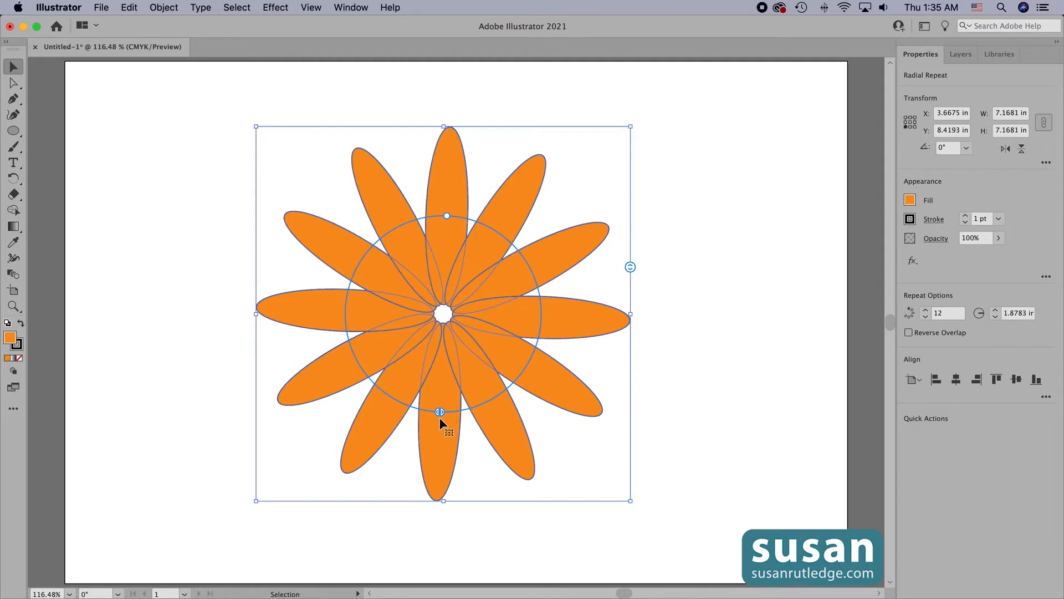
mouse_move(441, 416)
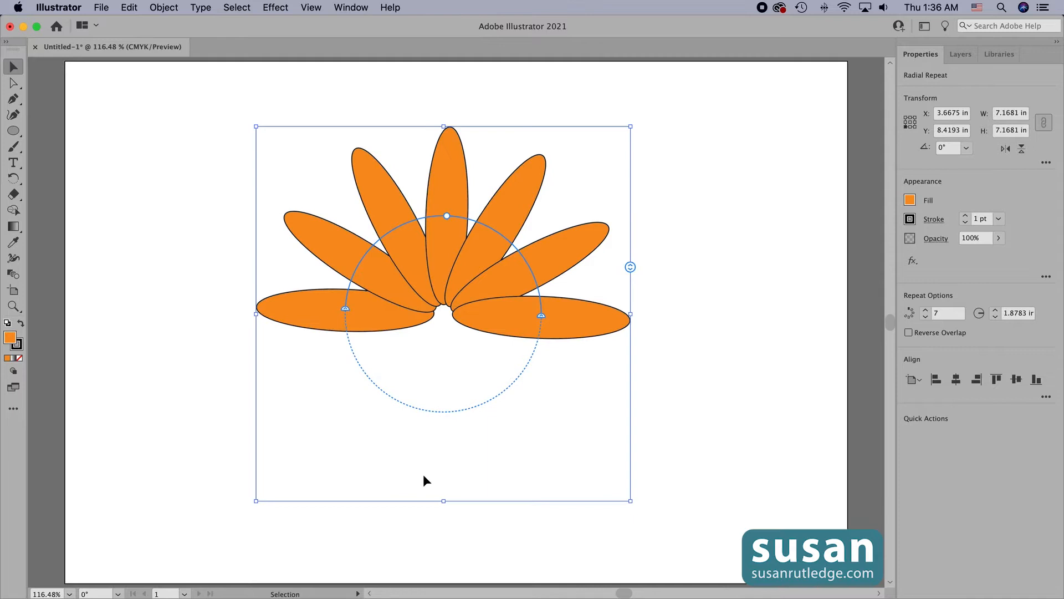
mouse_move(556, 360)
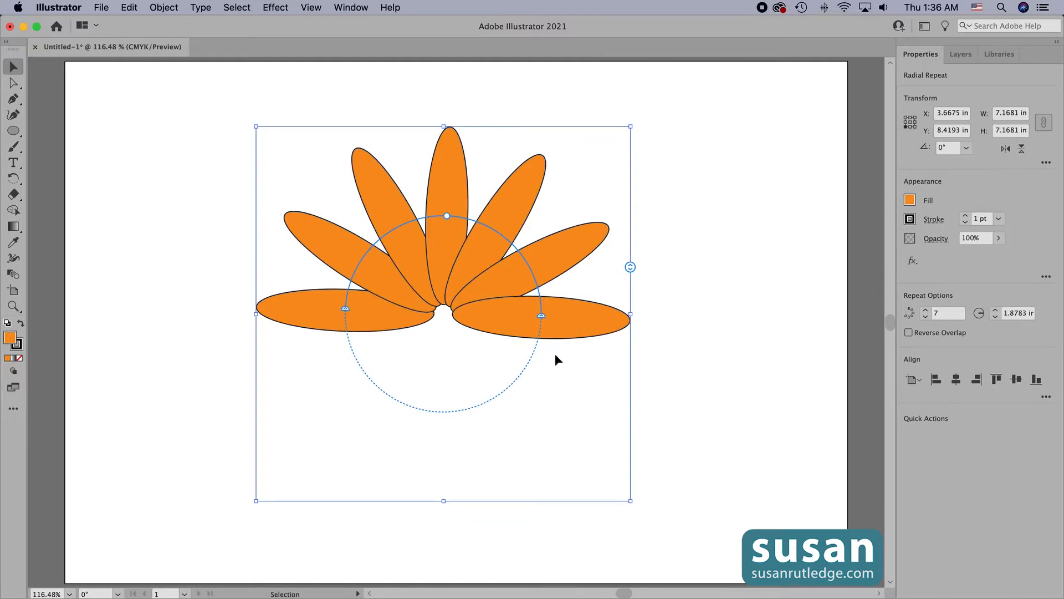
mouse_move(455, 220)
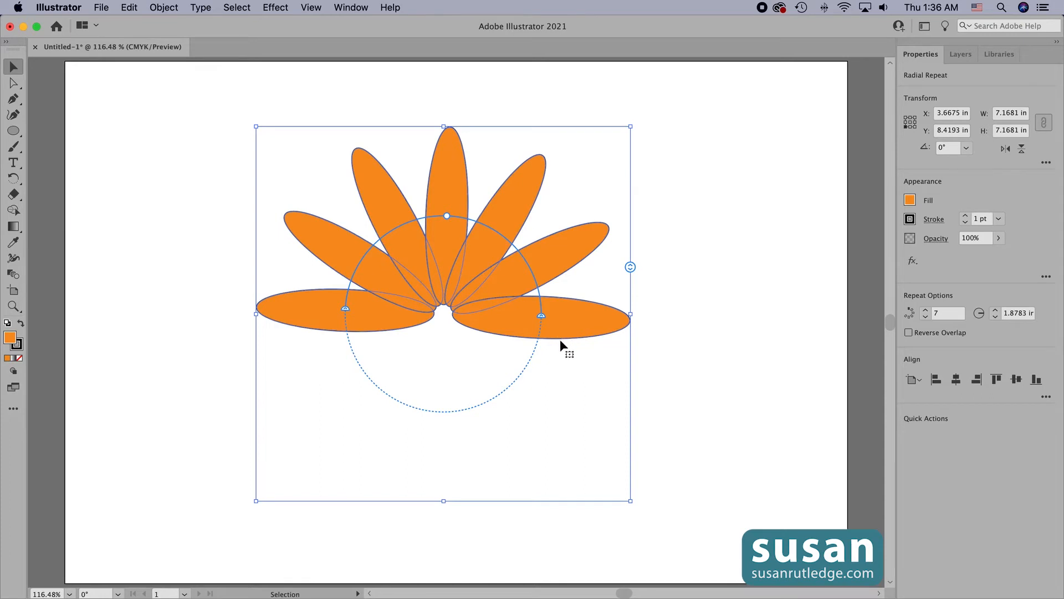
mouse_move(473, 225)
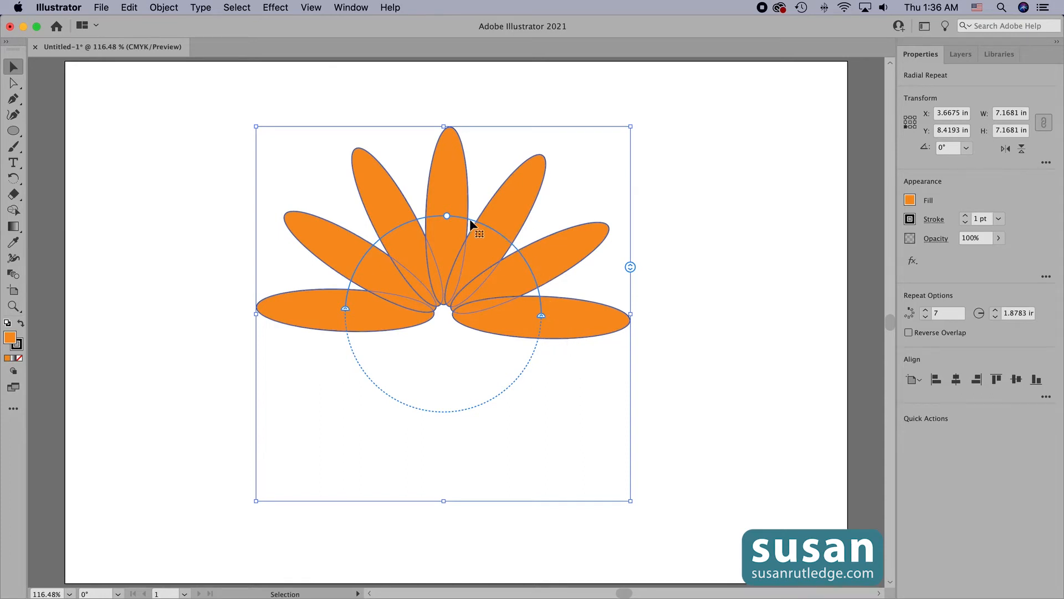
mouse_move(536, 315)
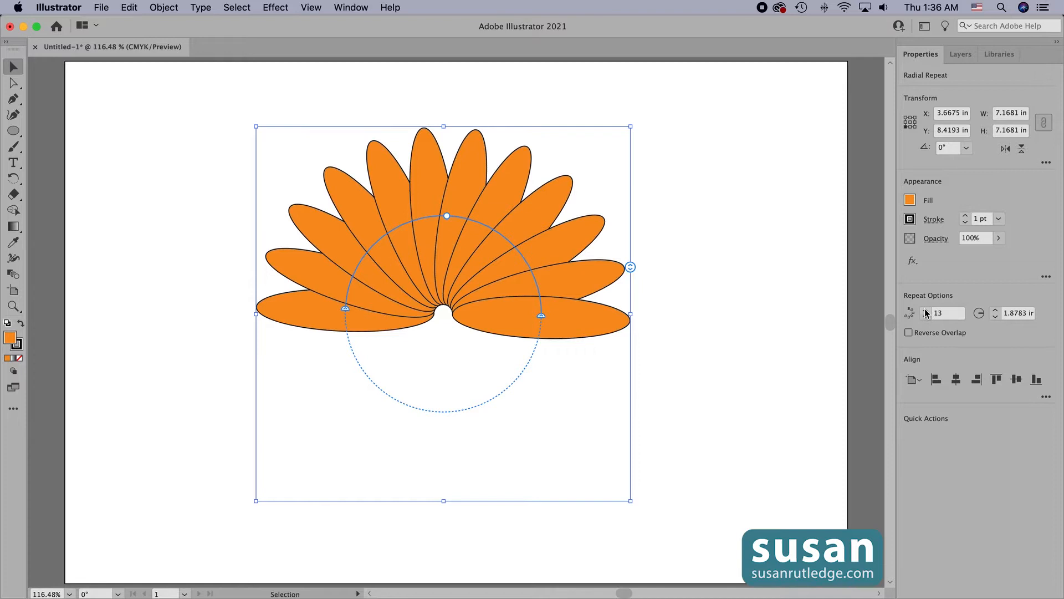
Step: Adjust the half-circle fan's instance count to 11 overlapping petals
click(926, 308)
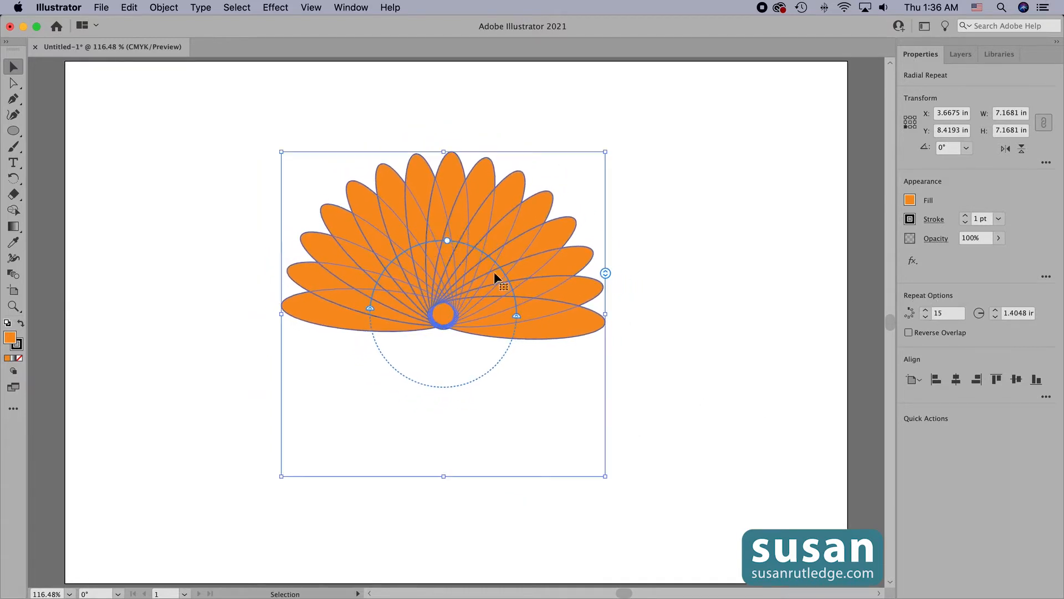
click(686, 429)
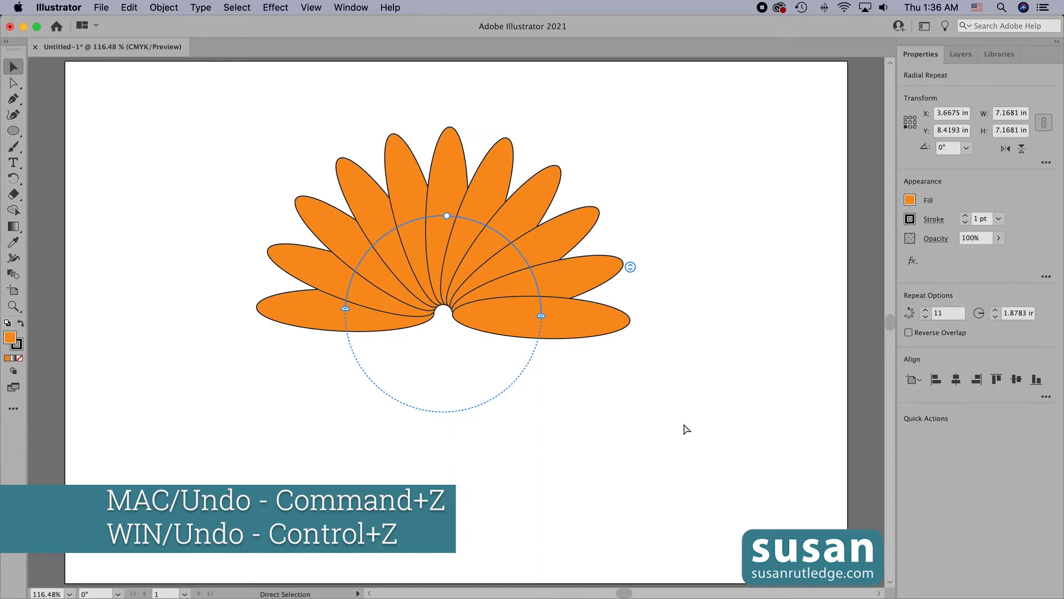
Step: Restore the full circle of 12 overlapping petals
click(925, 309)
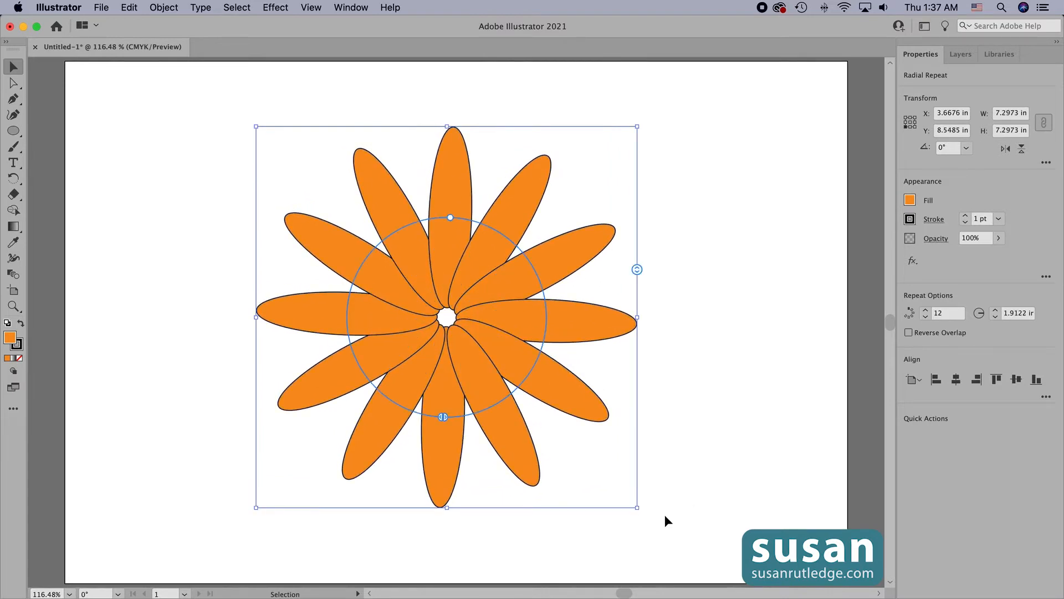
mouse_move(663, 525)
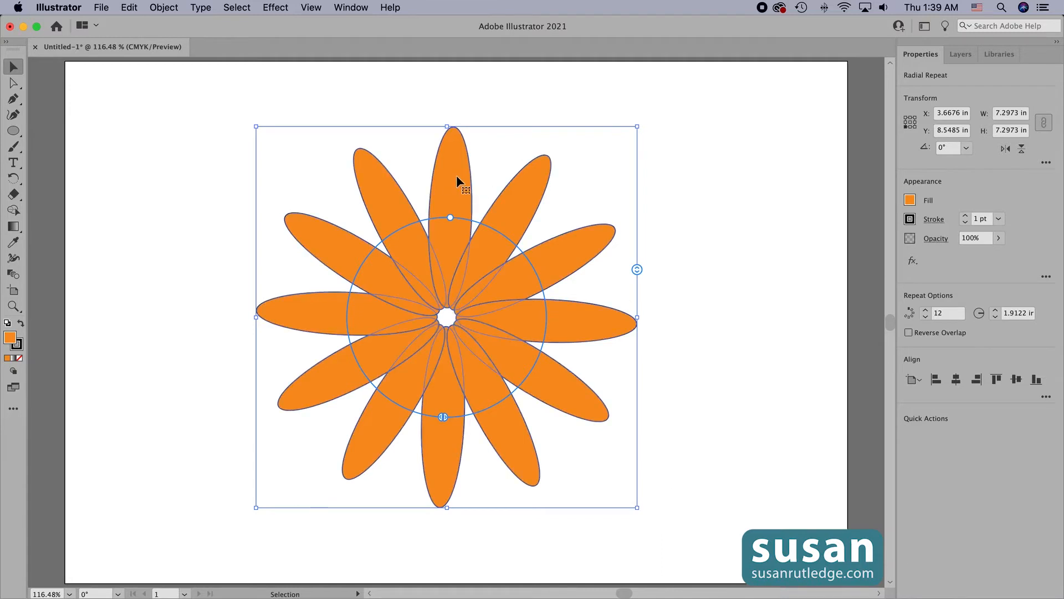
Step: Enter the repeat to edit the original petal and grab its top anchor point
double_click(453, 173)
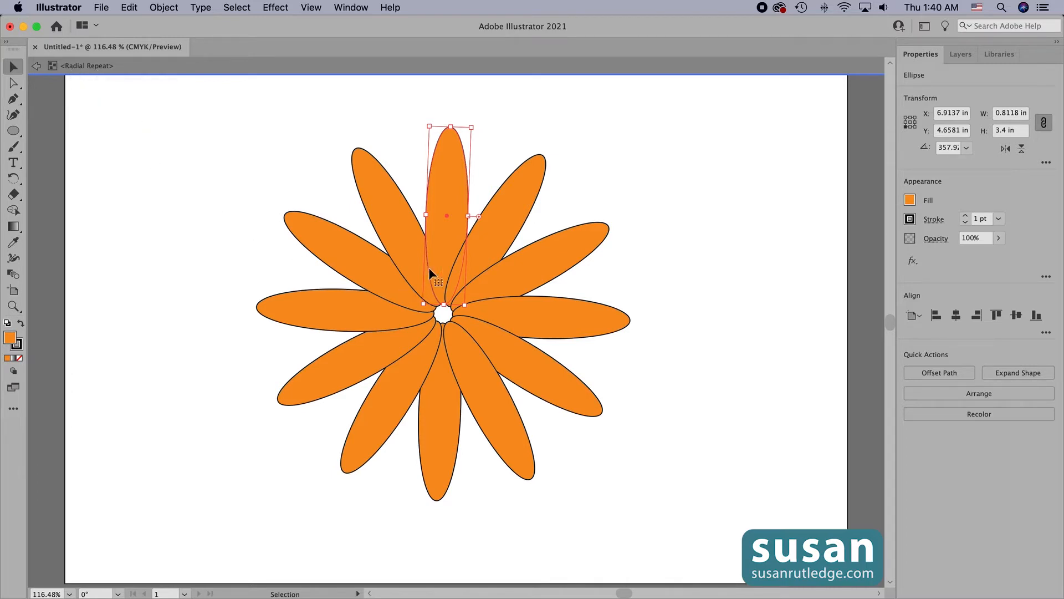
mouse_move(447, 245)
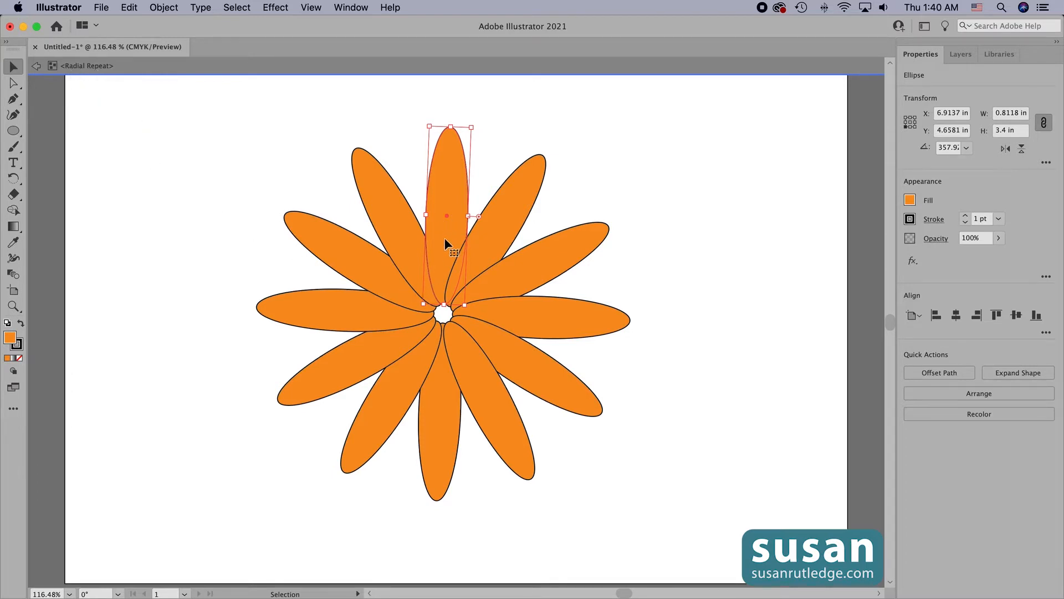
mouse_move(446, 244)
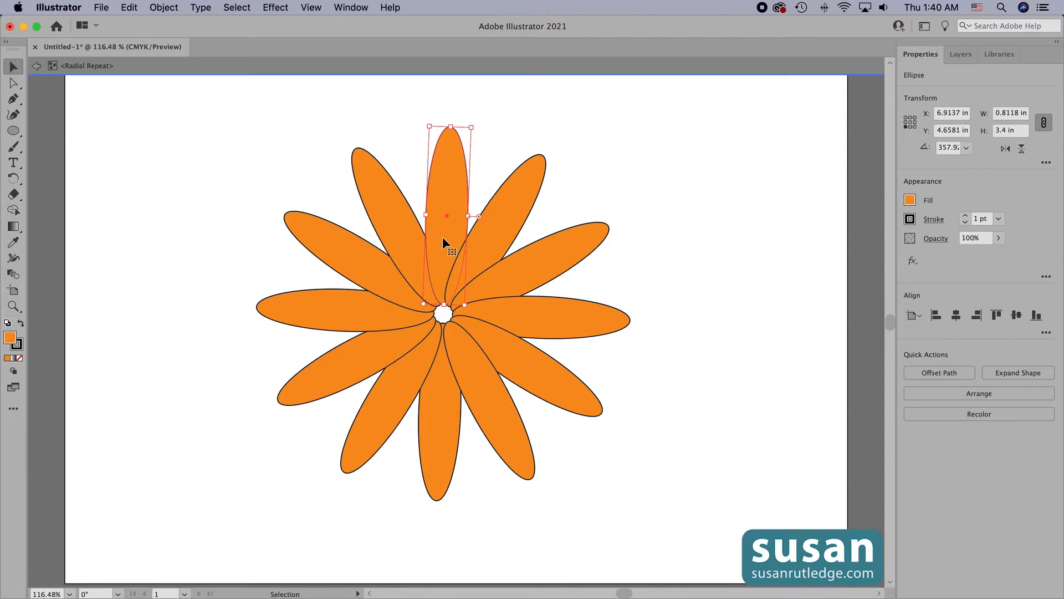
mouse_move(482, 228)
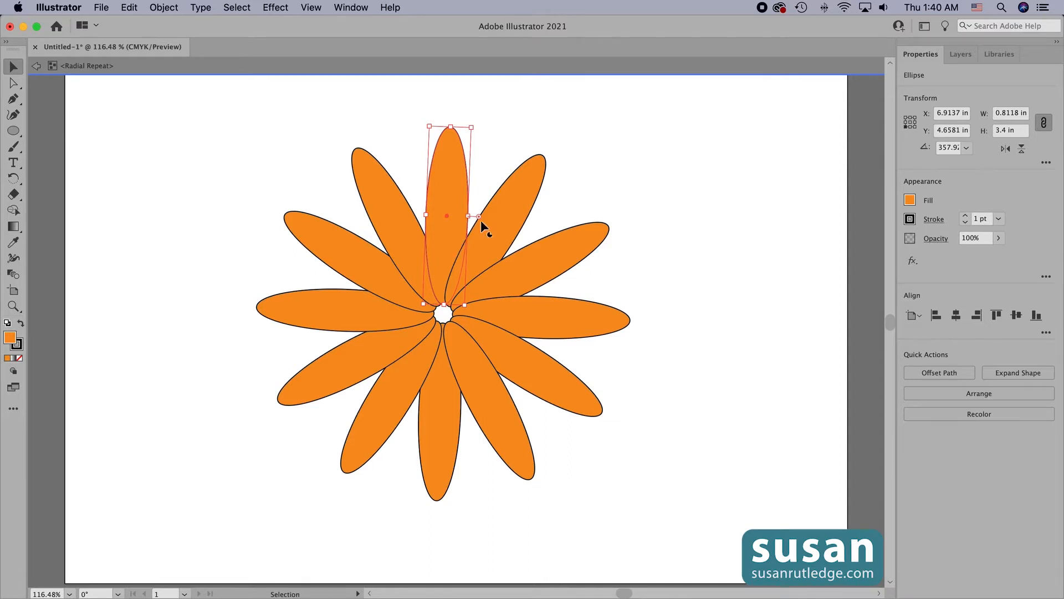
mouse_move(597, 195)
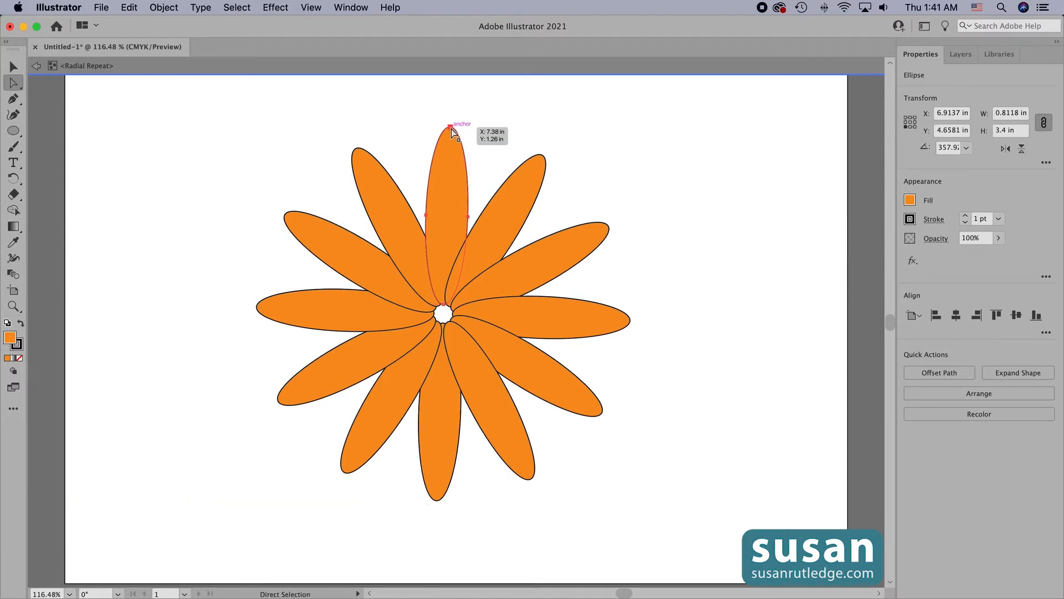
click(451, 128)
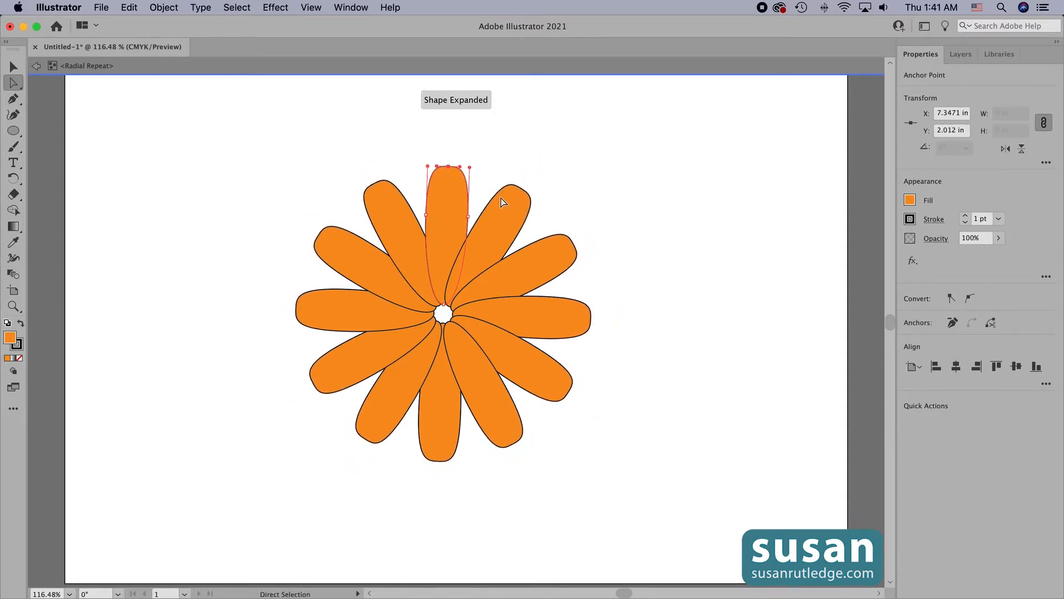
mouse_move(481, 278)
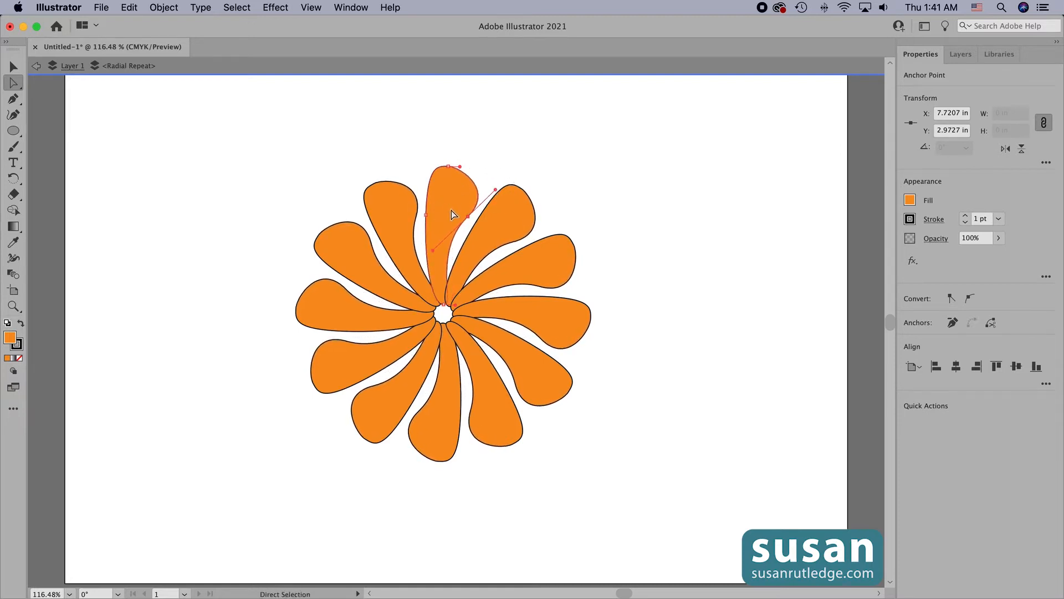
mouse_move(648, 259)
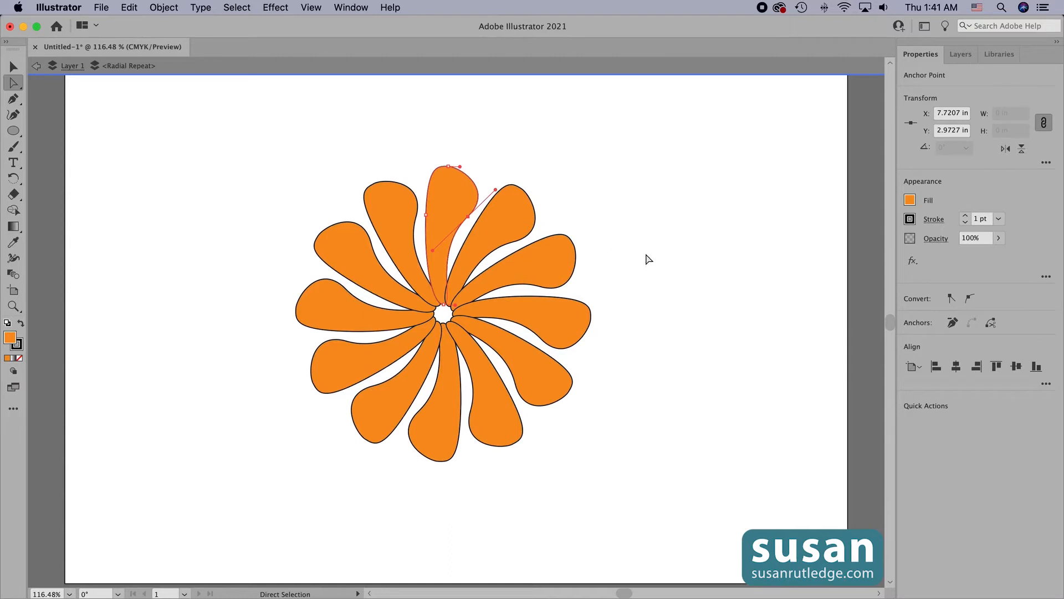
mouse_move(689, 304)
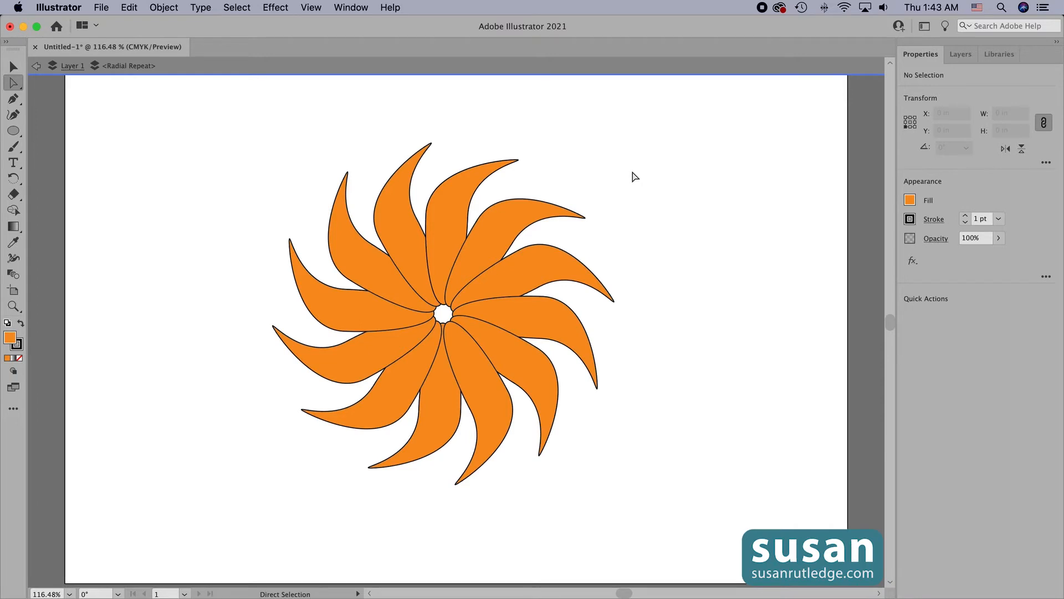
Step: Give the petal a blue fill and a 2 pt stroke weight
click(451, 197)
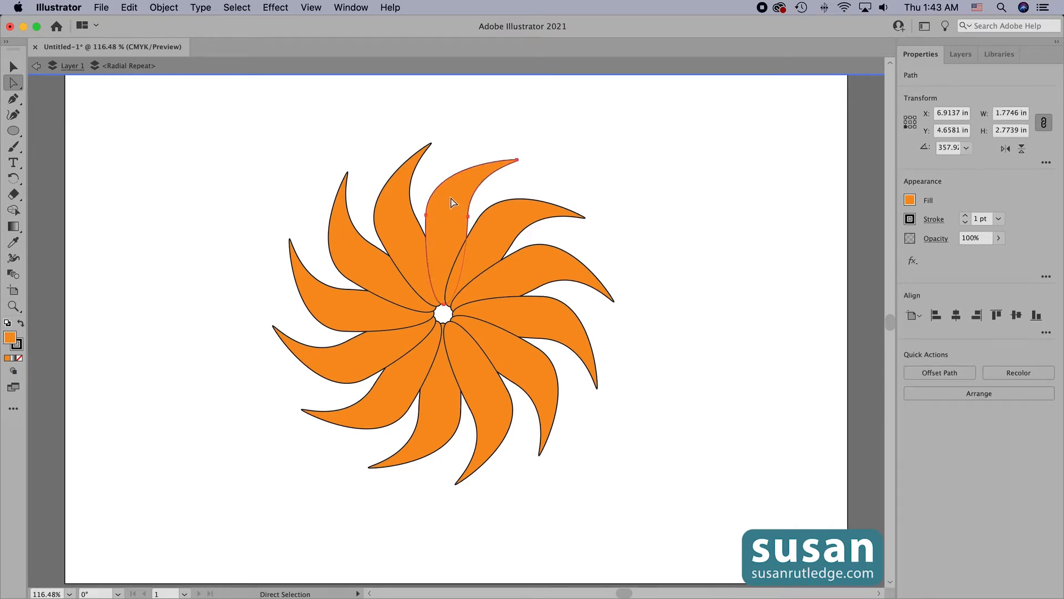
click(910, 200)
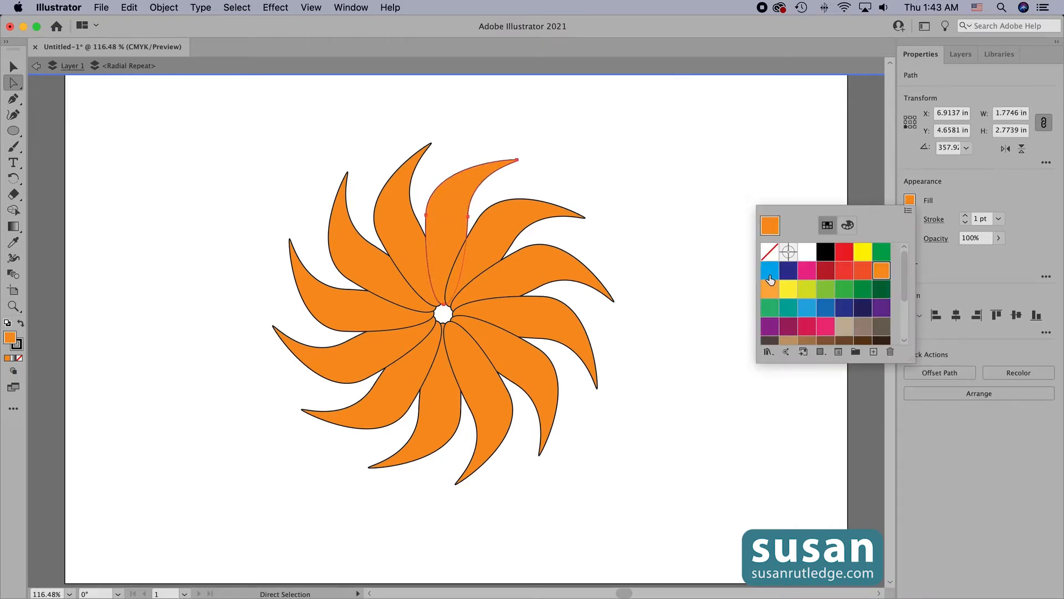
click(770, 271)
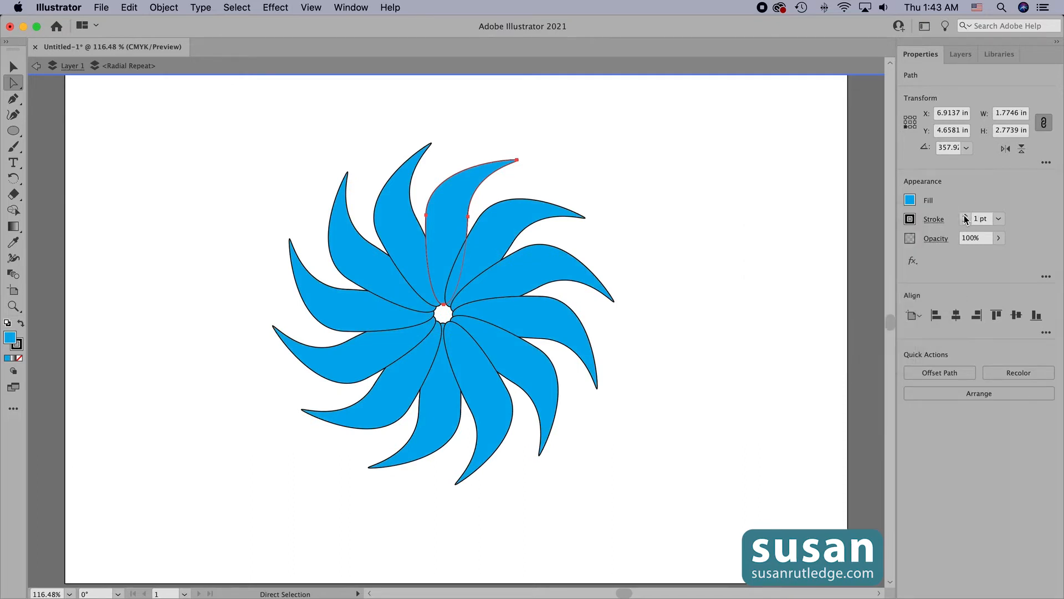
click(964, 218)
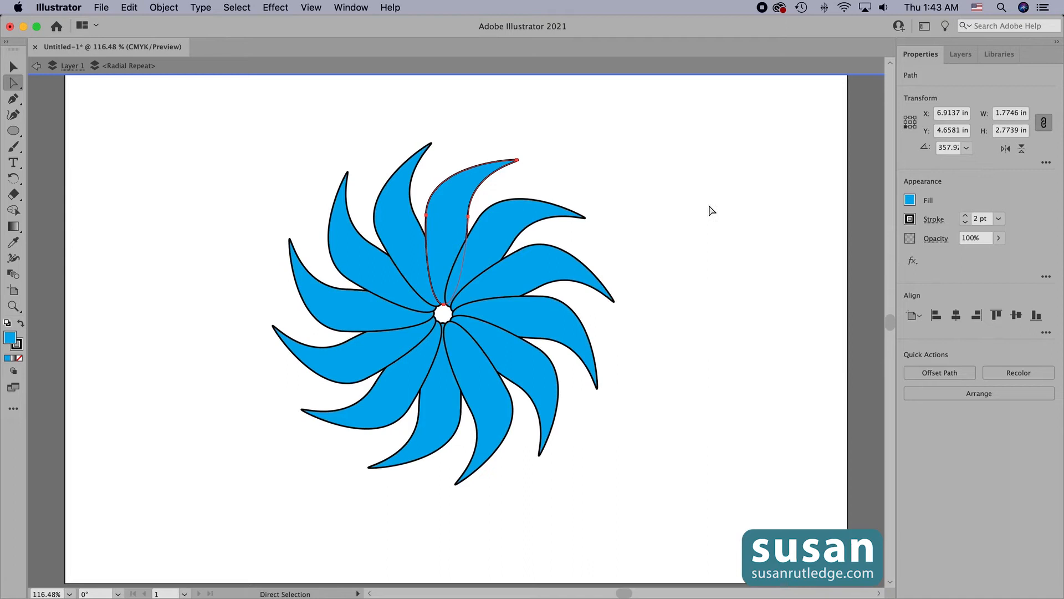
click(711, 211)
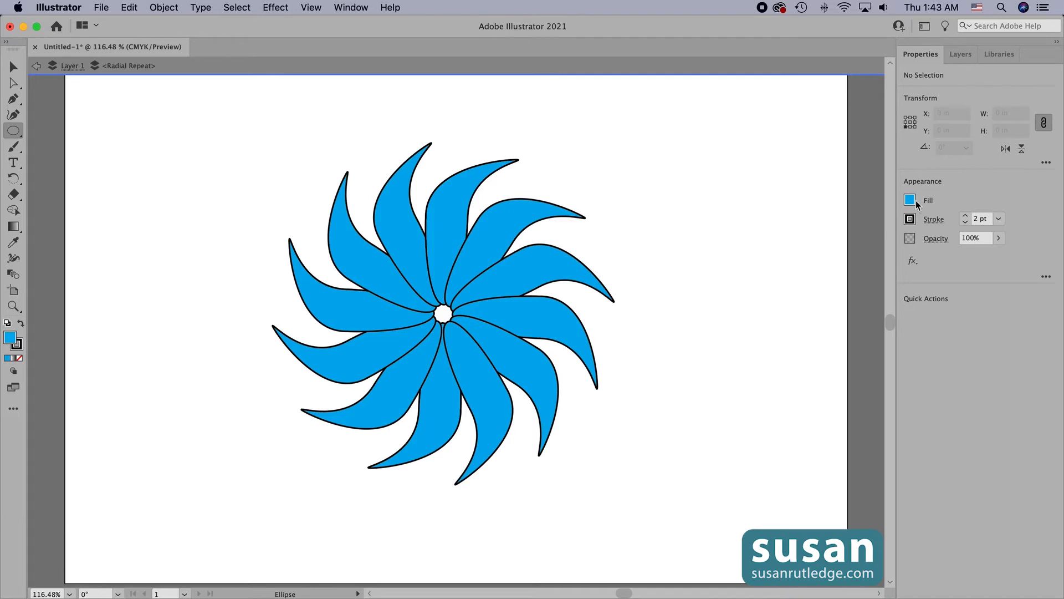
Step: Set the fill to red and draw circles capping each petal tip
click(909, 200)
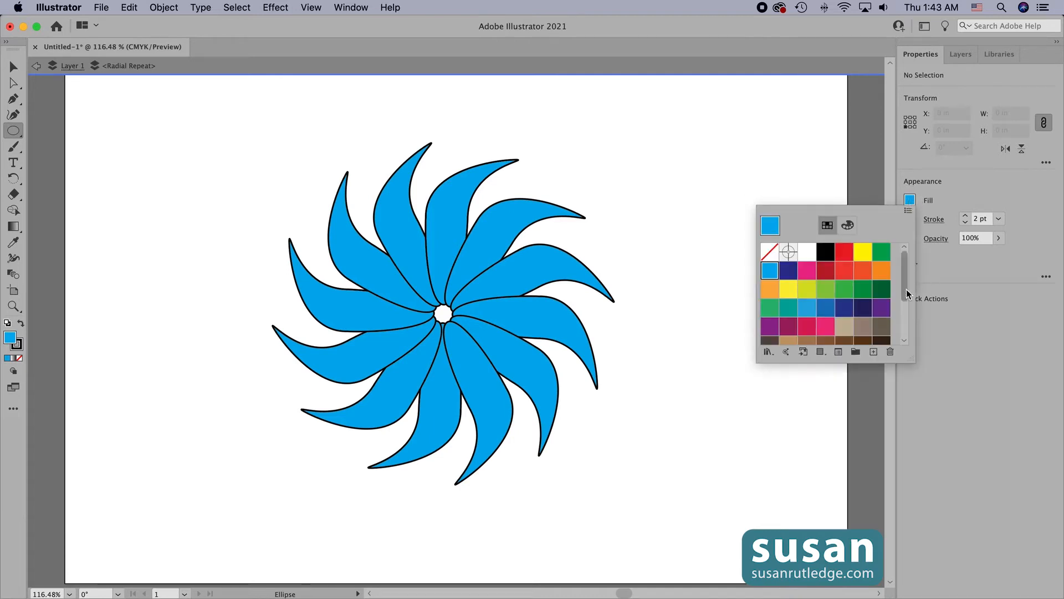
click(844, 271)
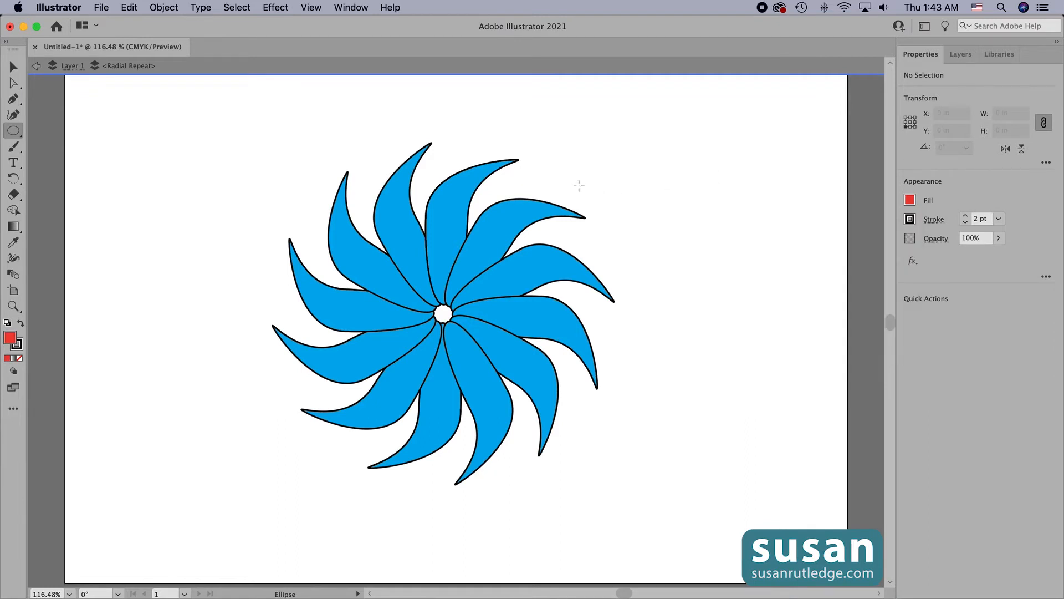
mouse_move(525, 166)
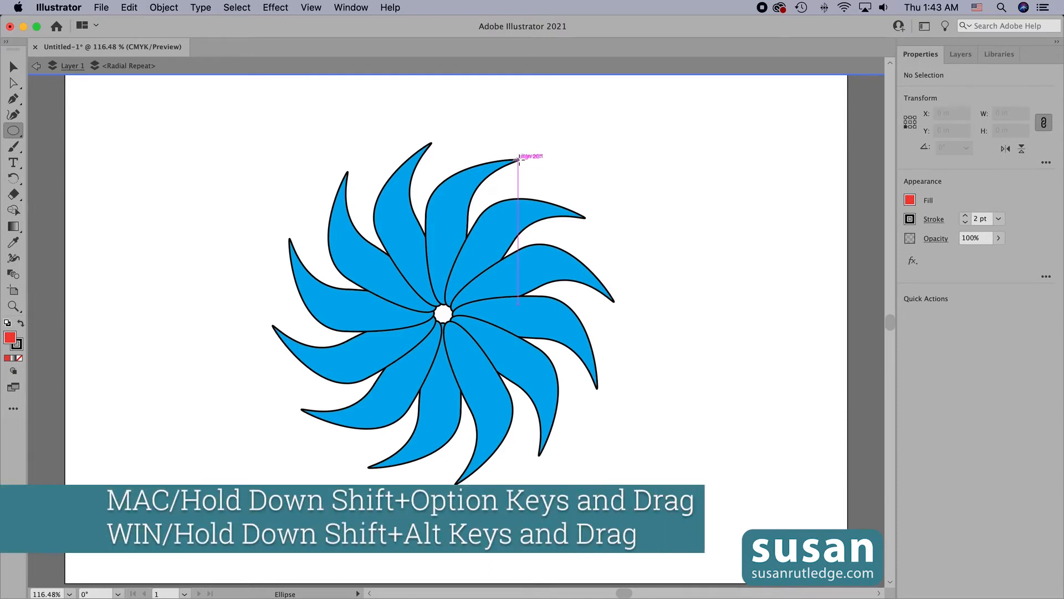
mouse_move(519, 161)
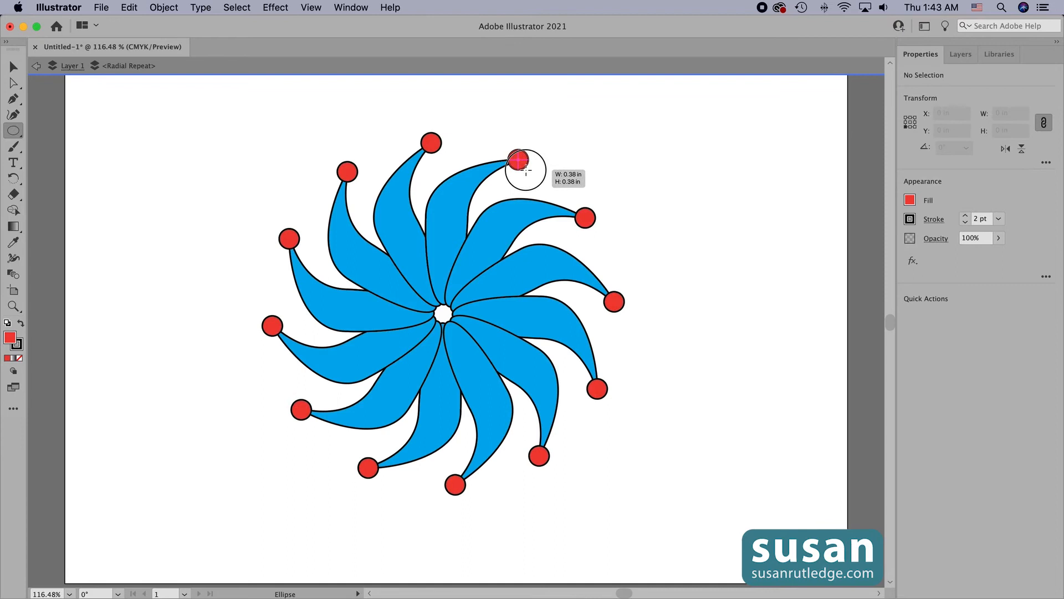
click(519, 161)
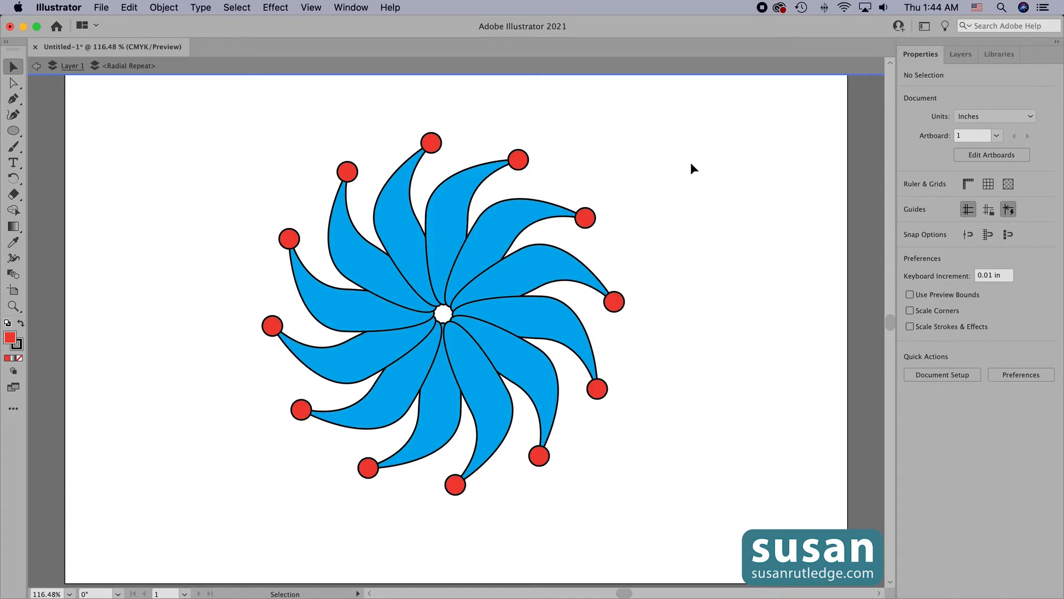
mouse_move(13, 114)
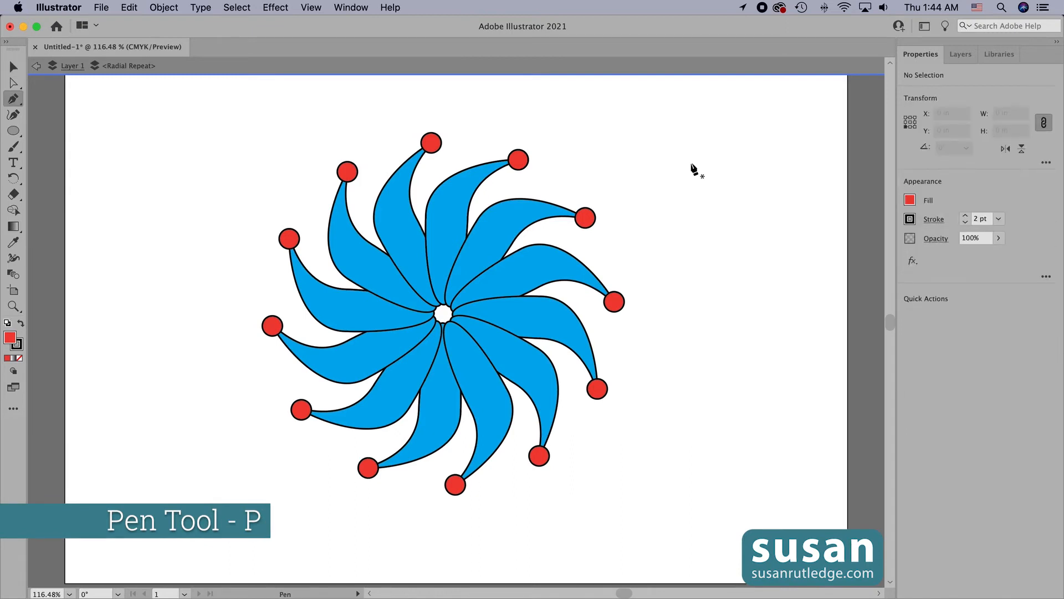
Step: With no fill and a white stroke, pen a curved line from the flower's centre
click(909, 200)
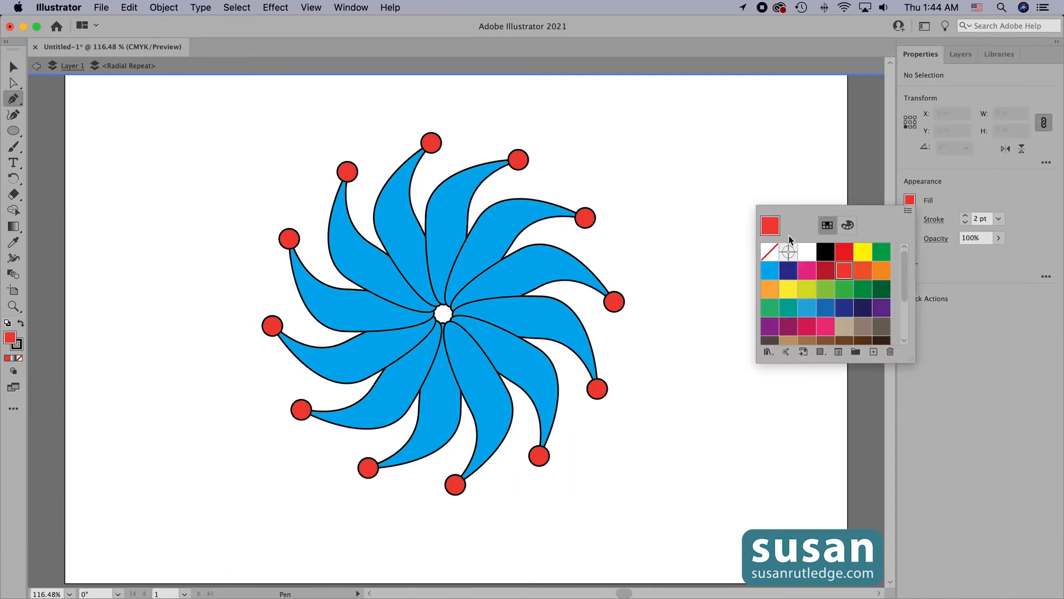
click(769, 251)
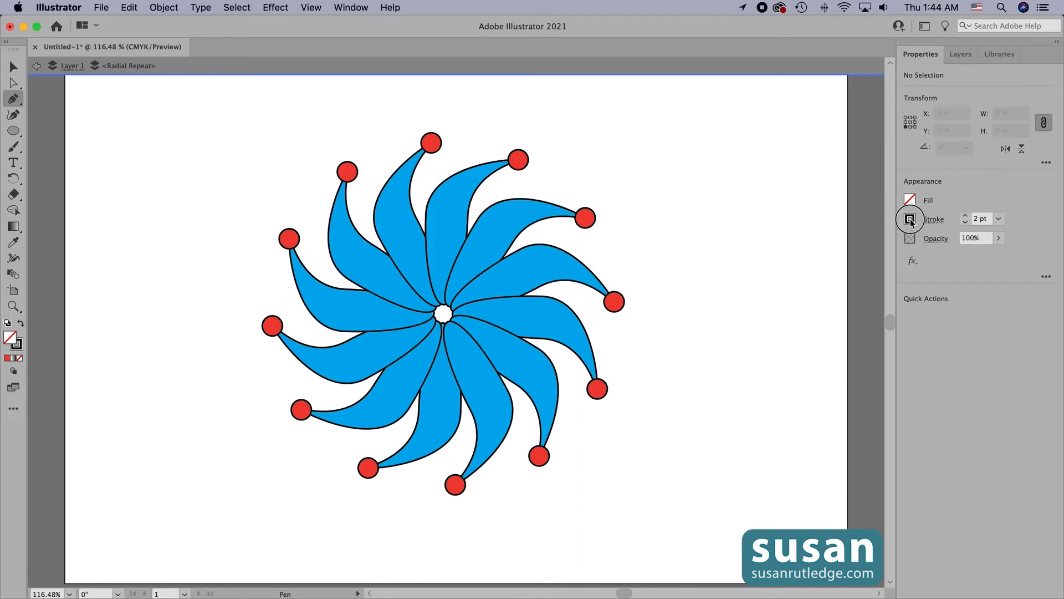
click(909, 218)
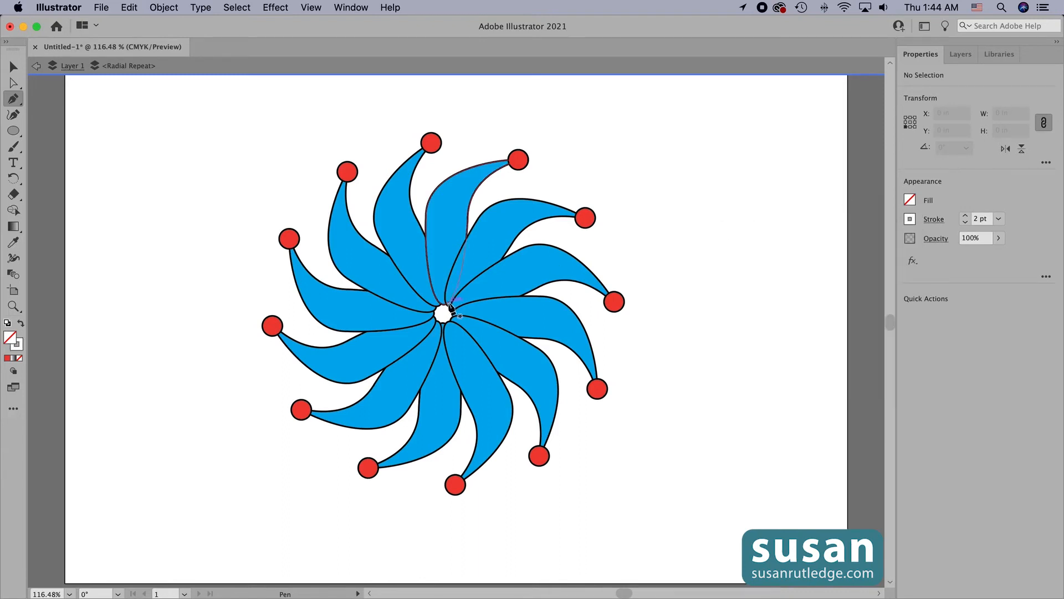
click(446, 310)
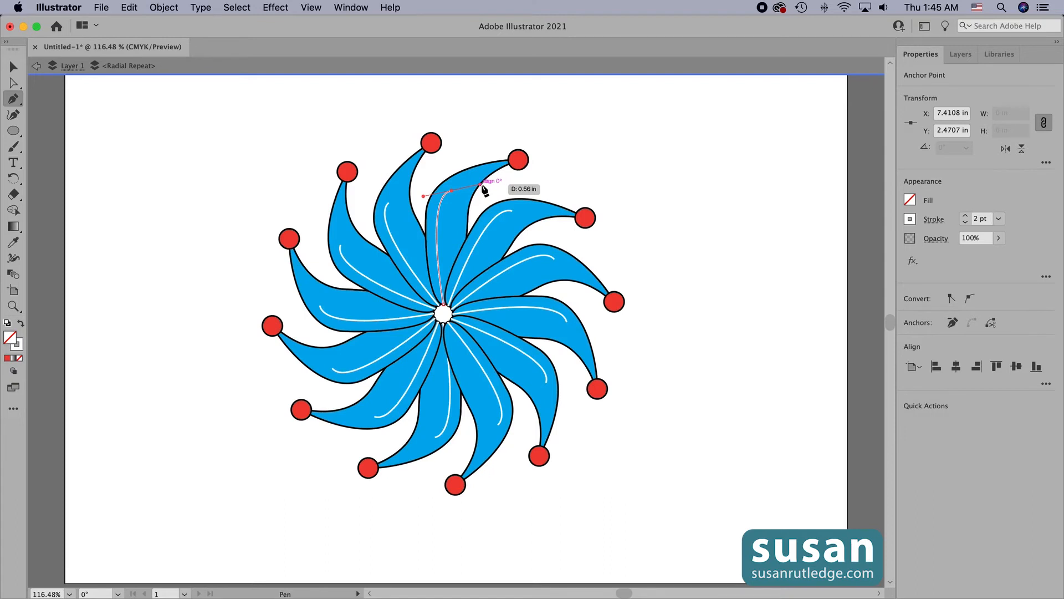
key(v)
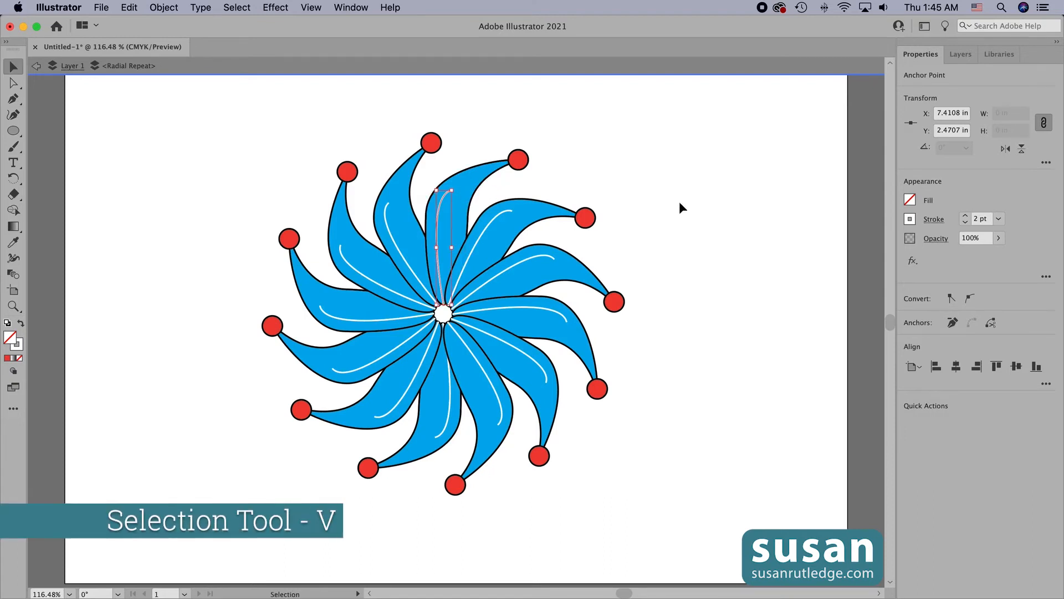
mouse_move(702, 218)
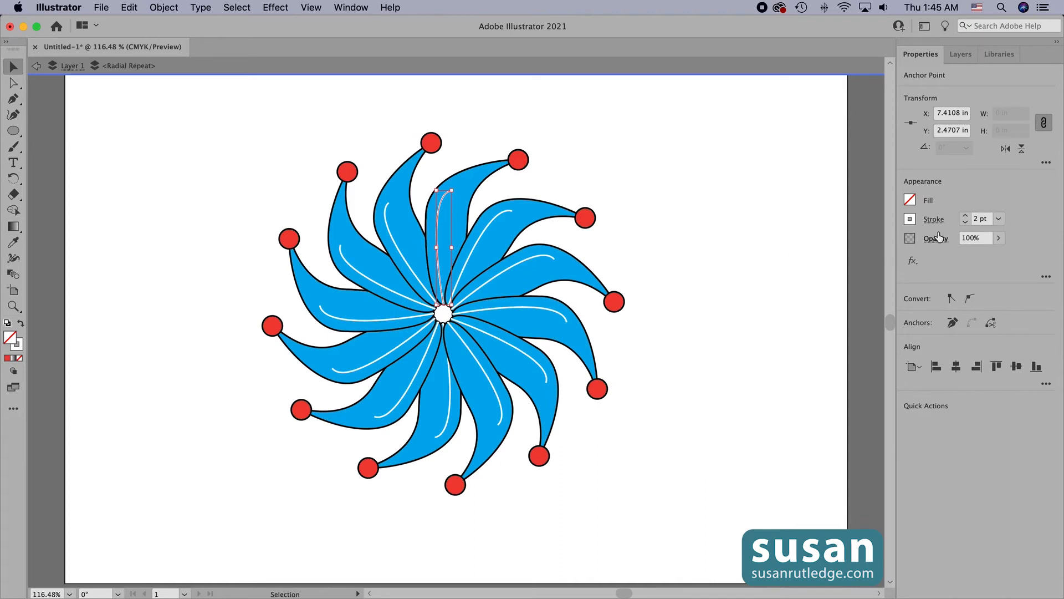
Step: Give the white centre lines a tapered width profile and an 8 pt stroke weight
click(933, 219)
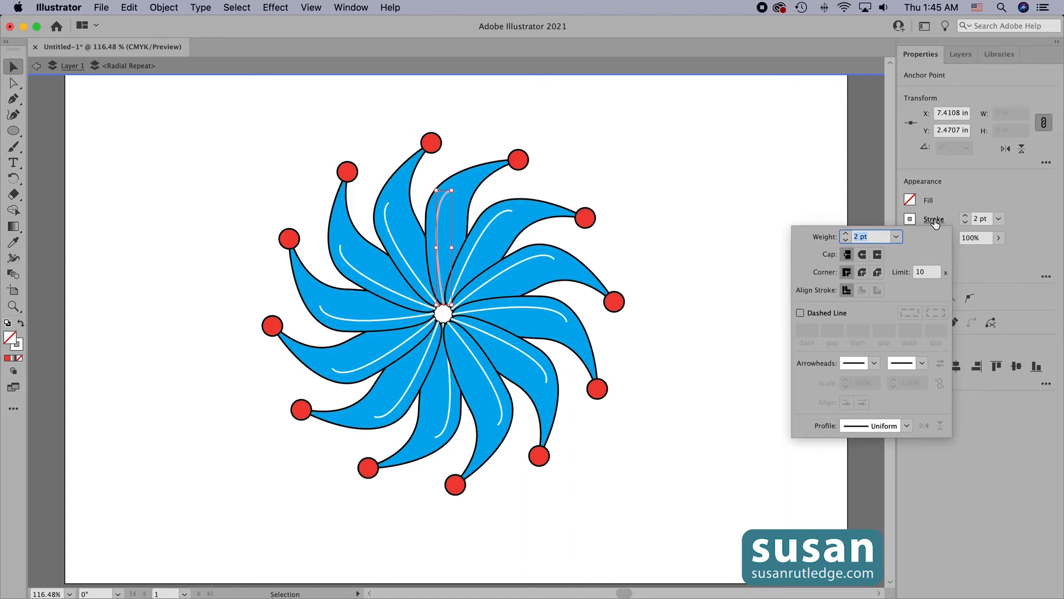
mouse_move(905, 439)
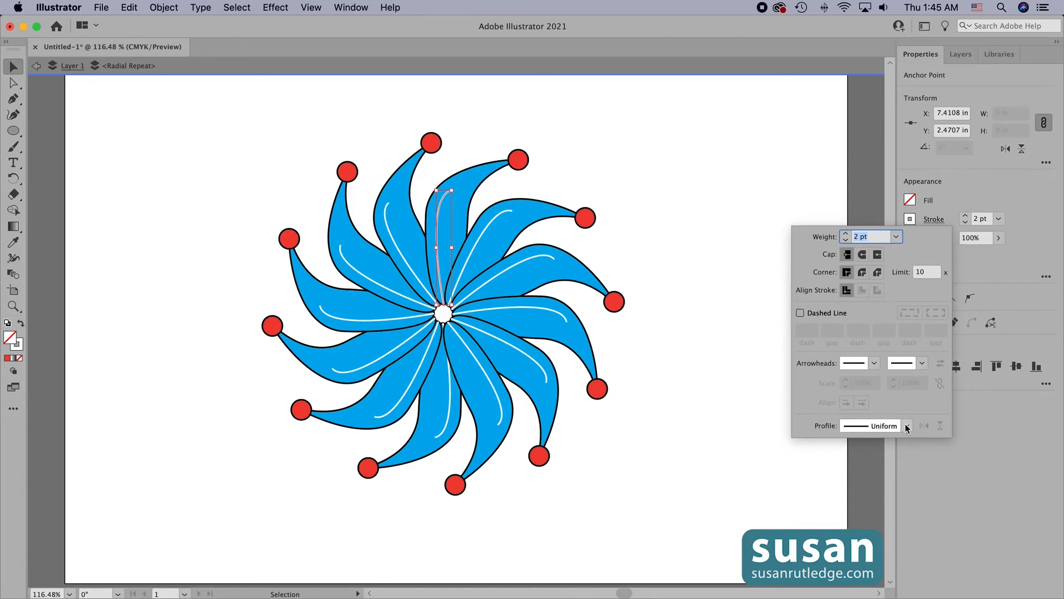
click(906, 425)
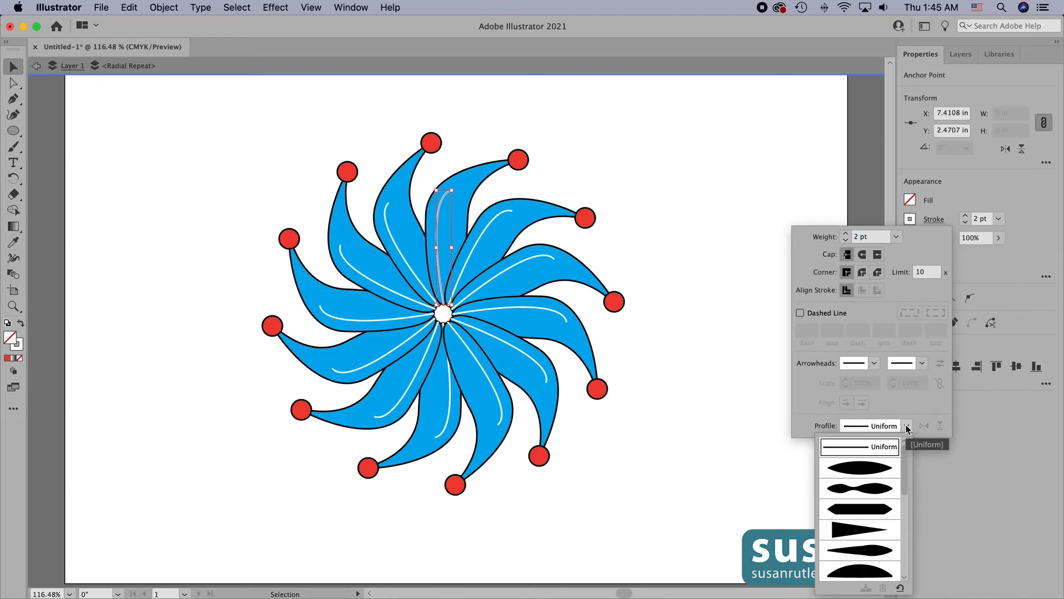
mouse_move(865, 474)
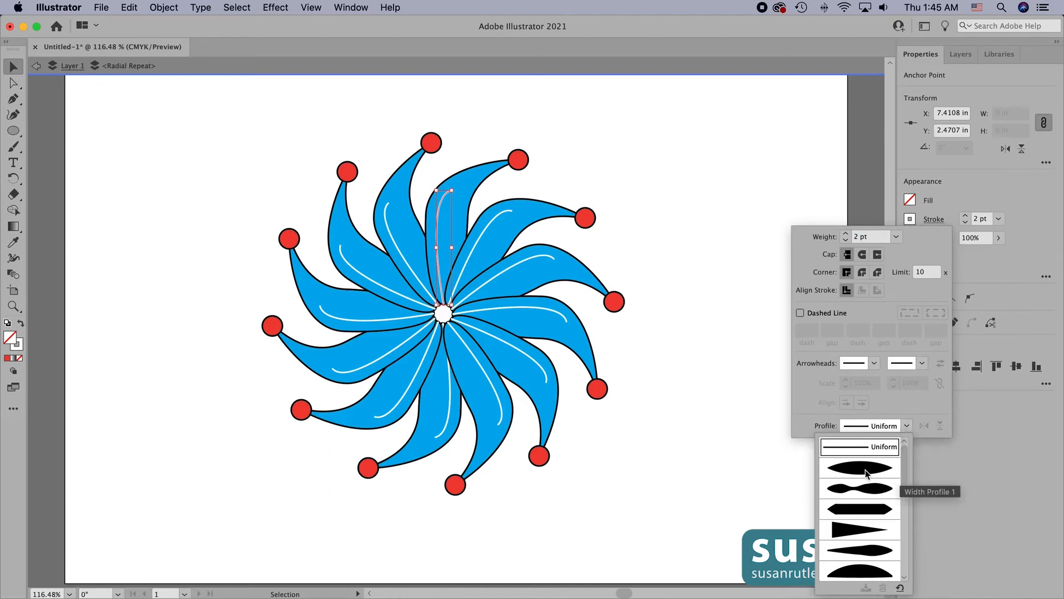
click(858, 468)
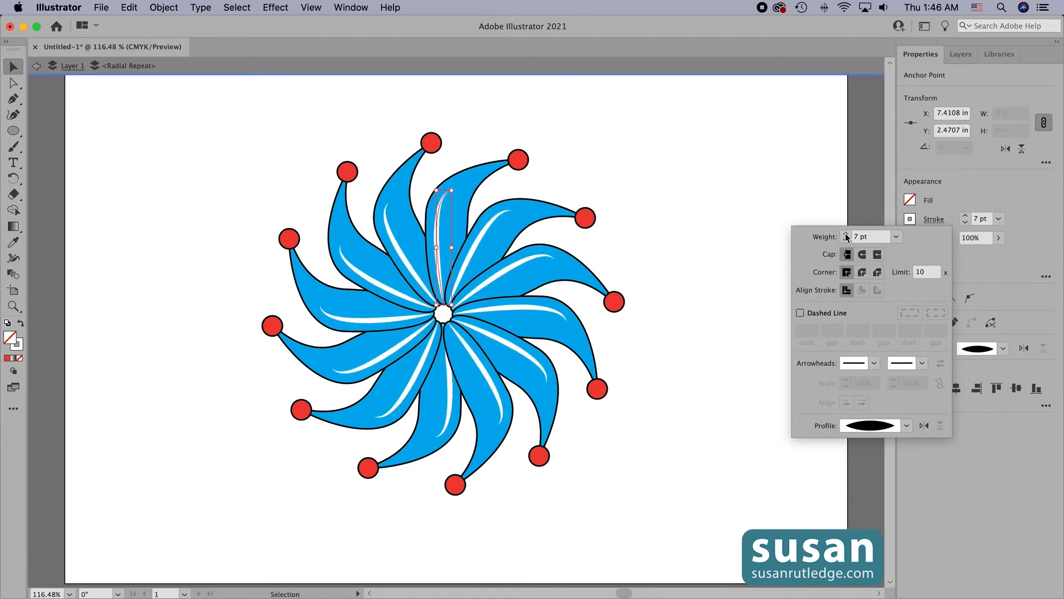
click(846, 233)
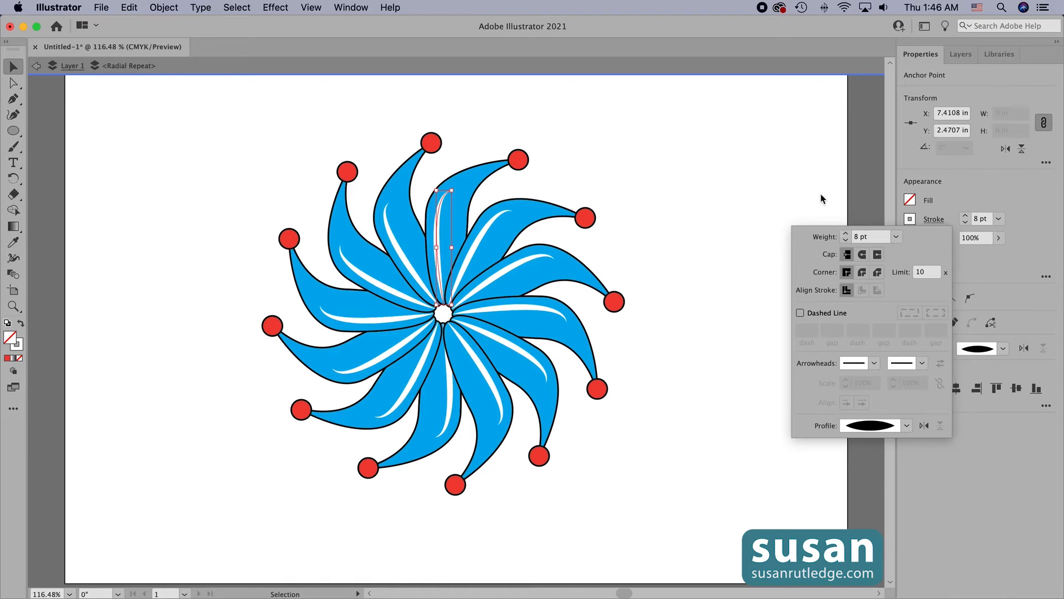
click(771, 183)
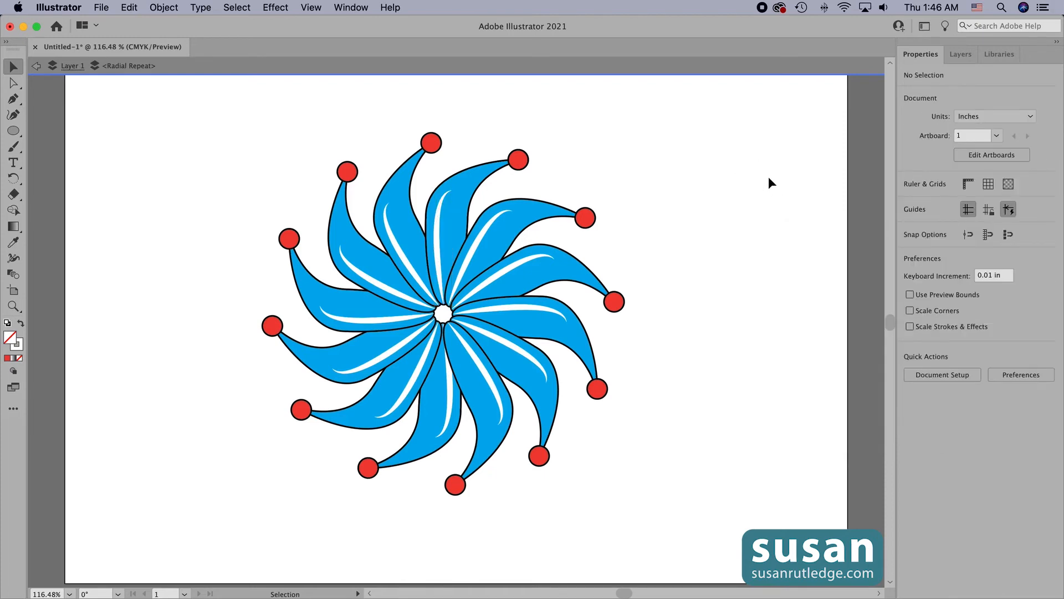
mouse_move(675, 331)
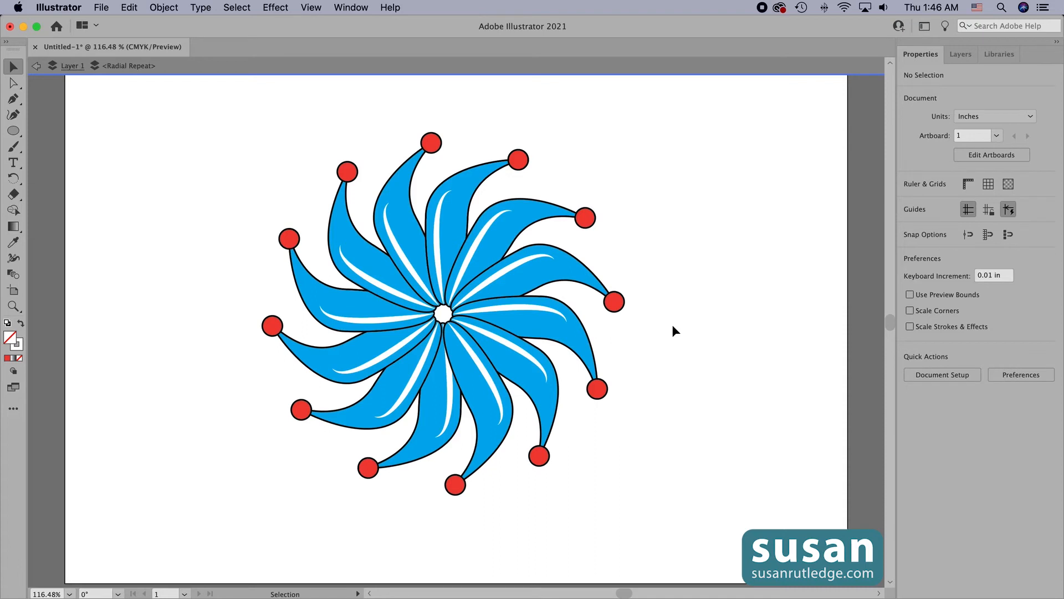
mouse_move(715, 330)
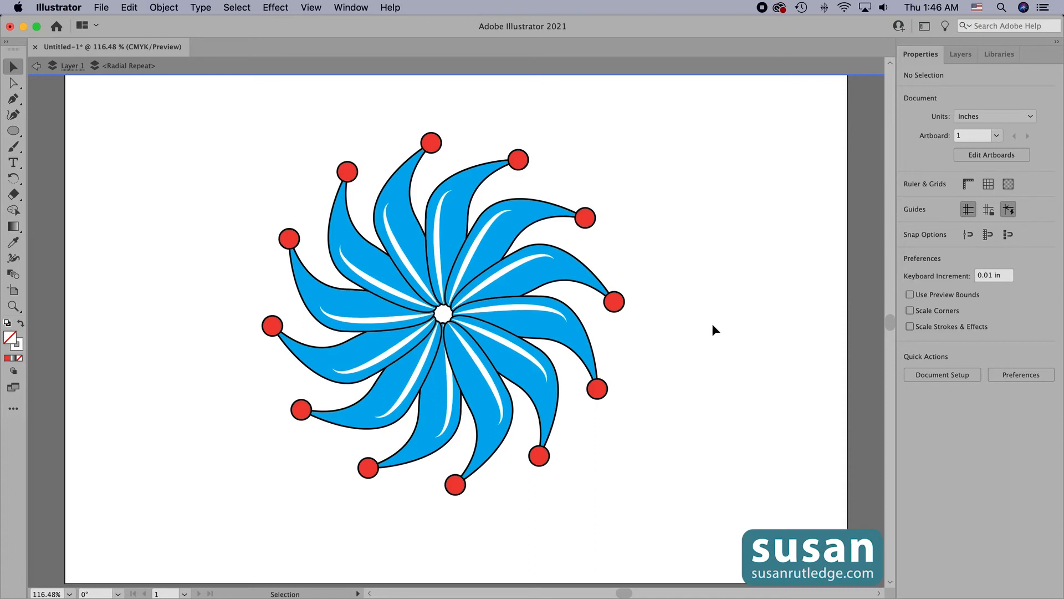
mouse_move(203, 88)
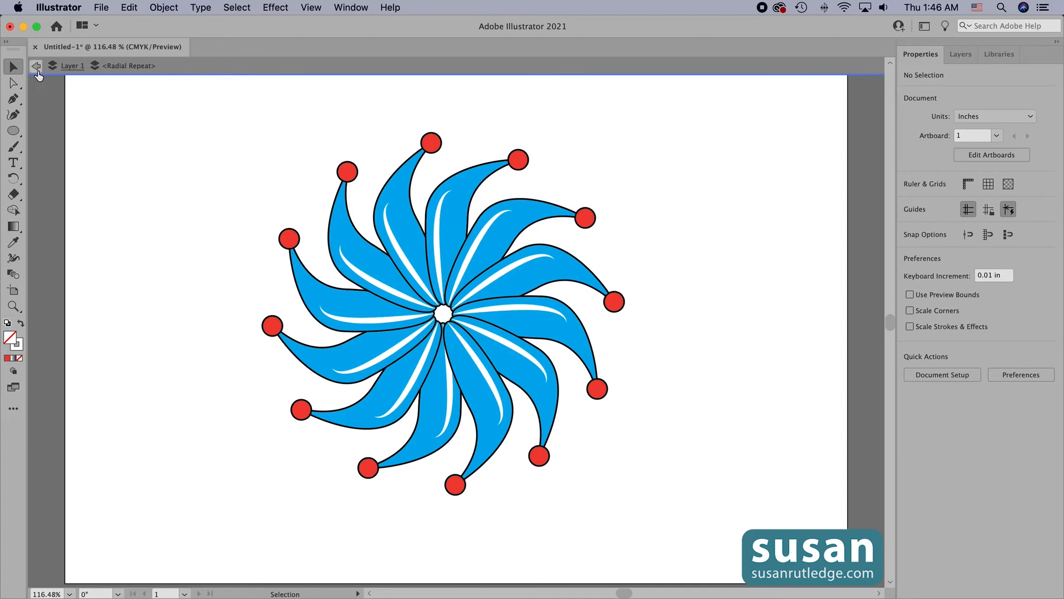
mouse_move(36, 66)
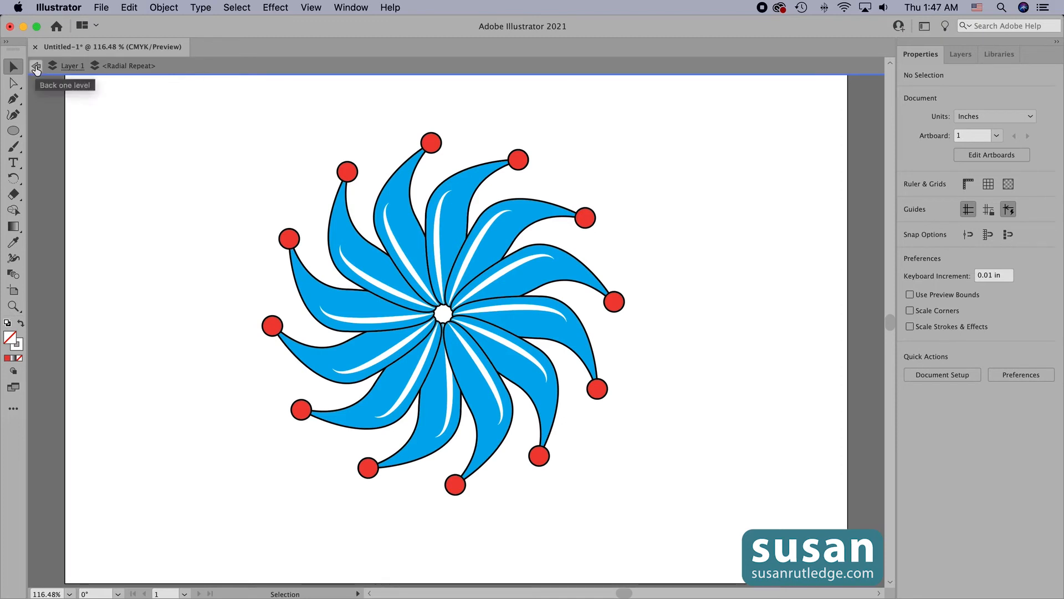
Step: Step back twice through the isolation bar to the full artwork
click(36, 66)
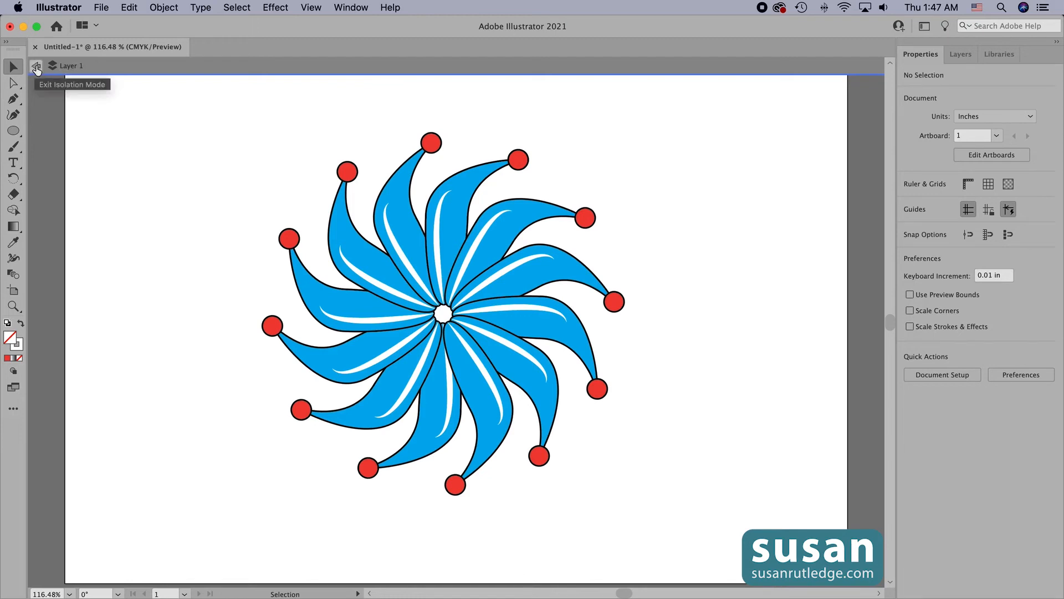
click(37, 66)
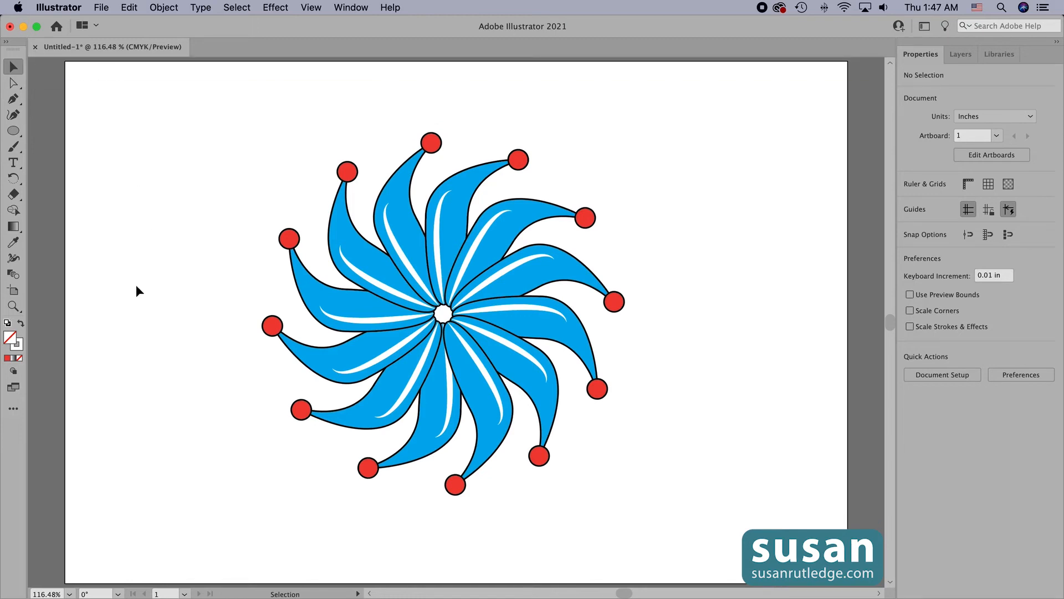
mouse_move(179, 331)
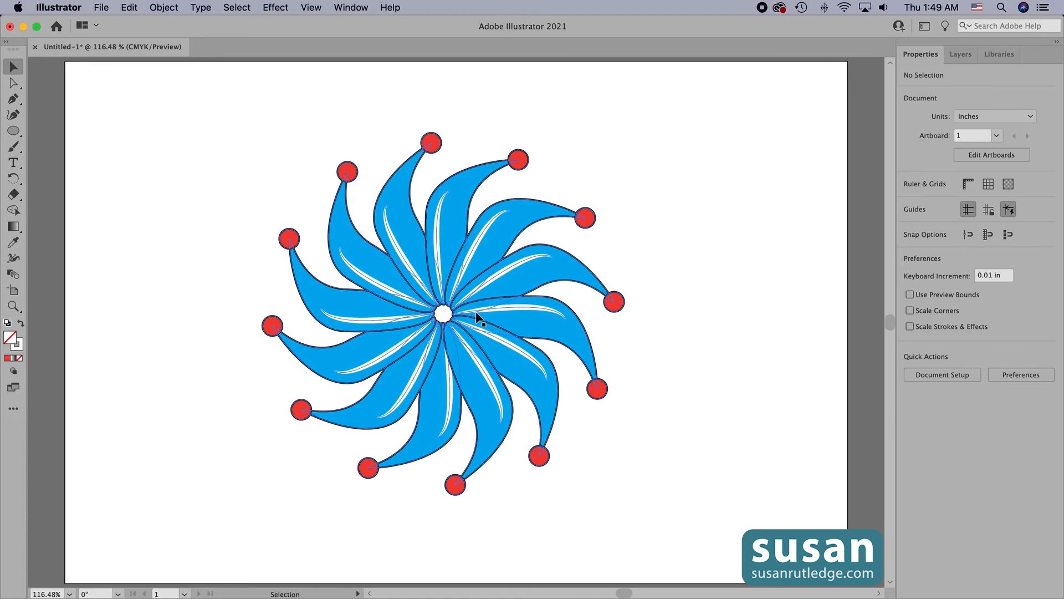
Step: Raise the radial repeat's instance count to 15 petals, then reselect the flower
click(444, 312)
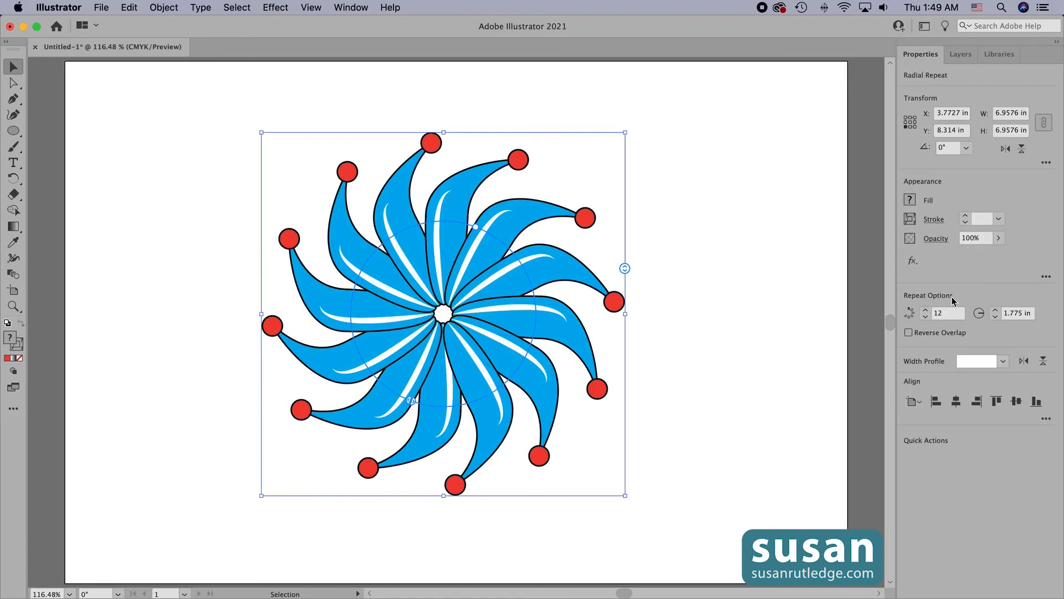
click(925, 310)
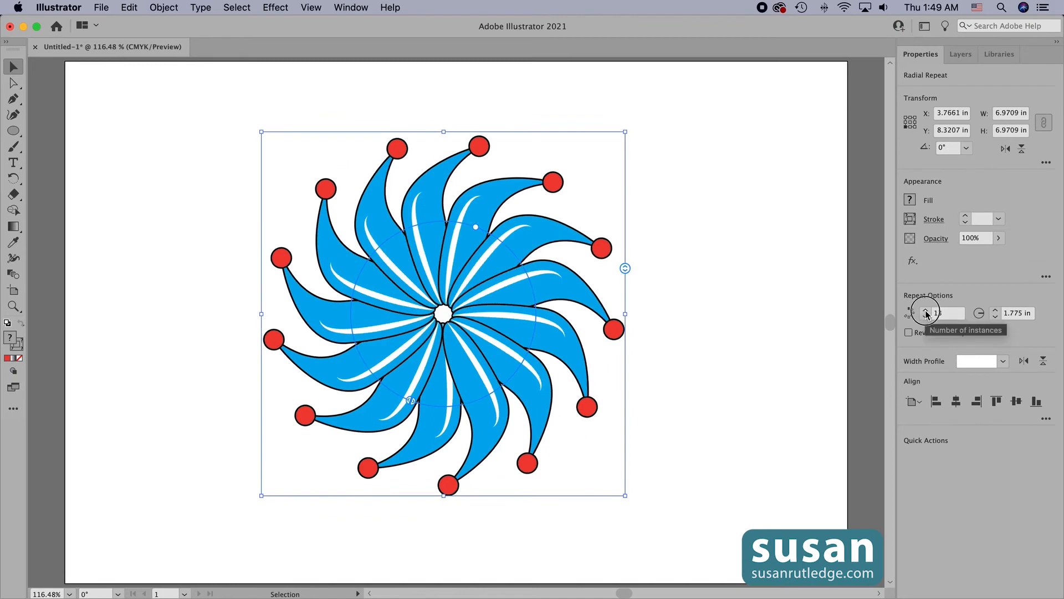
click(925, 309)
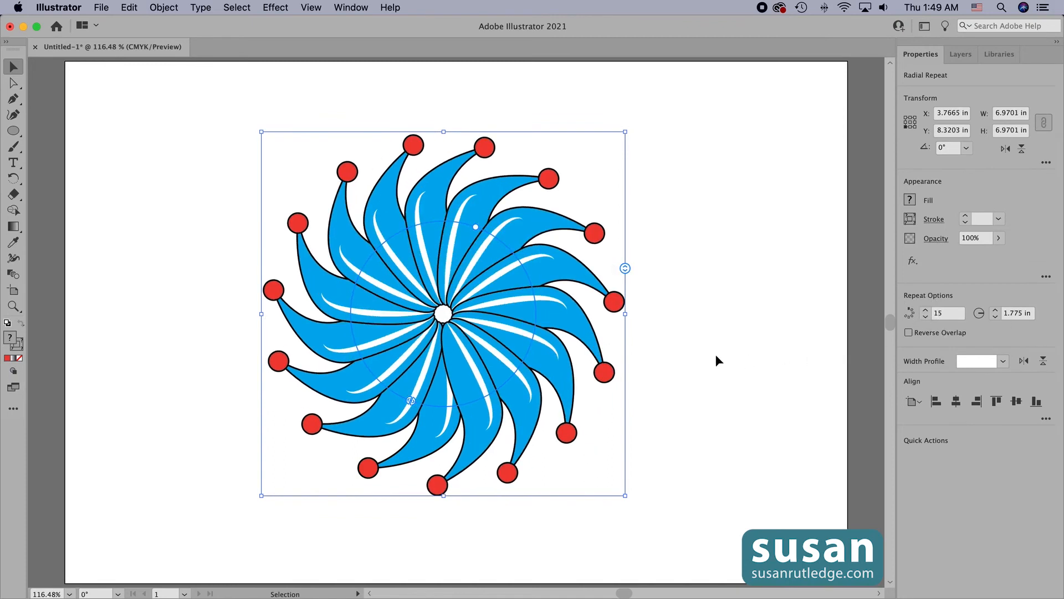
click(719, 357)
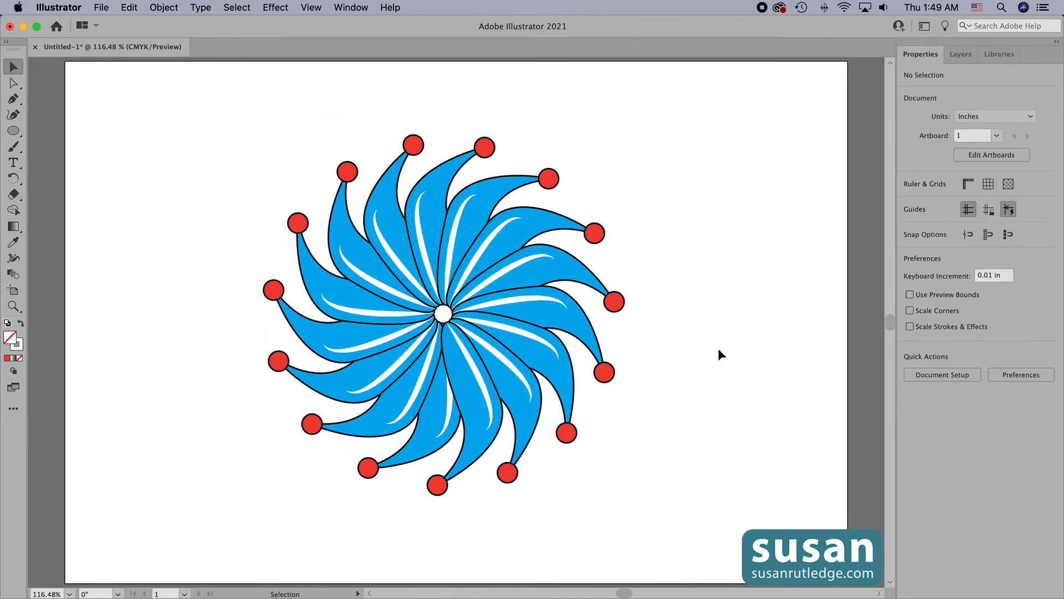
mouse_move(663, 489)
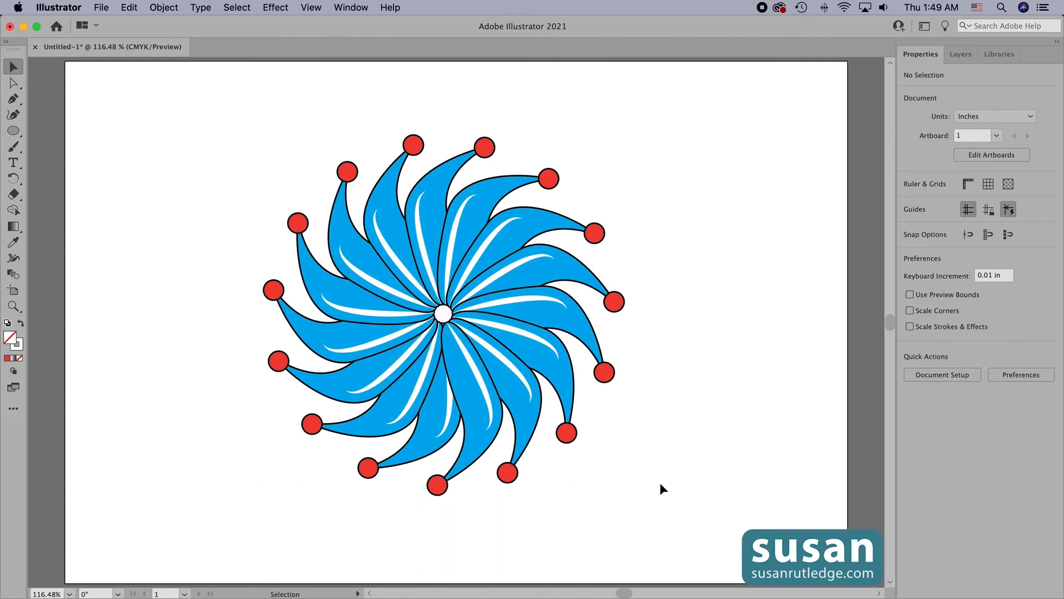
mouse_move(217, 124)
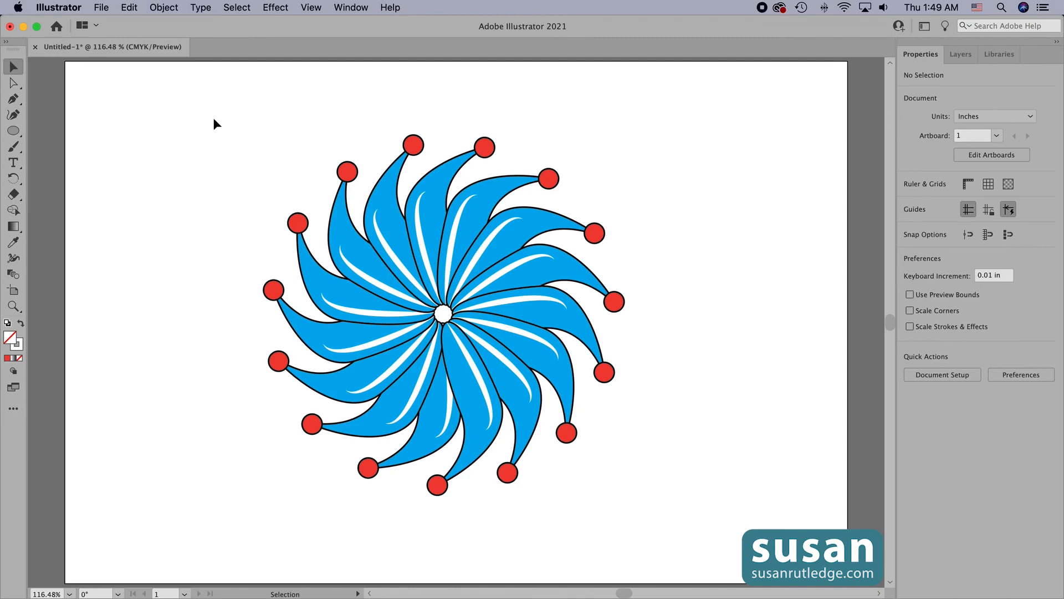
click(441, 312)
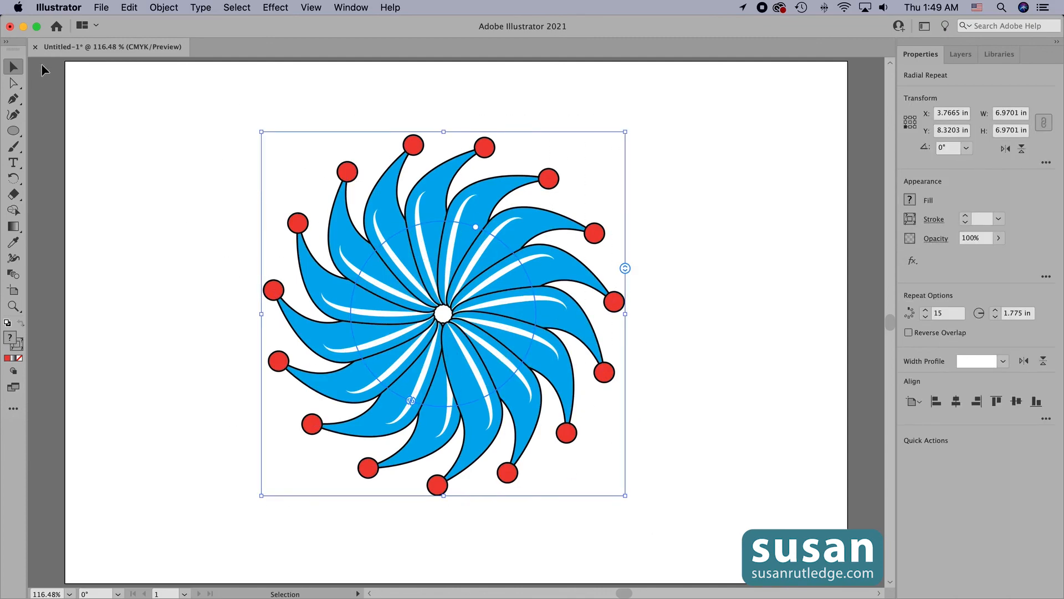
Step: Expand the flower with Object and Fill checked, then reselect the resulting group
click(163, 8)
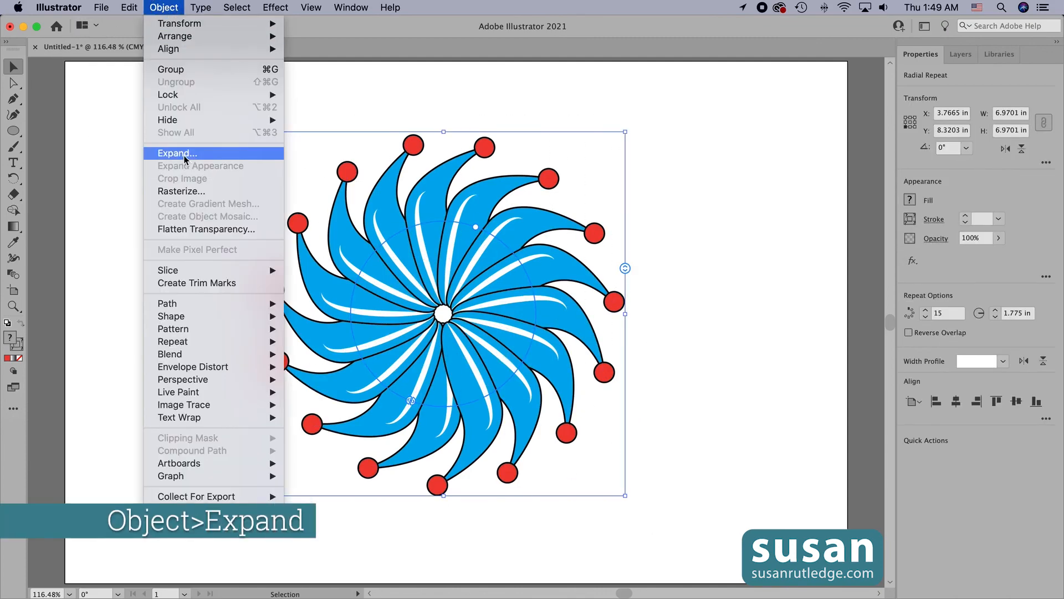
click(176, 153)
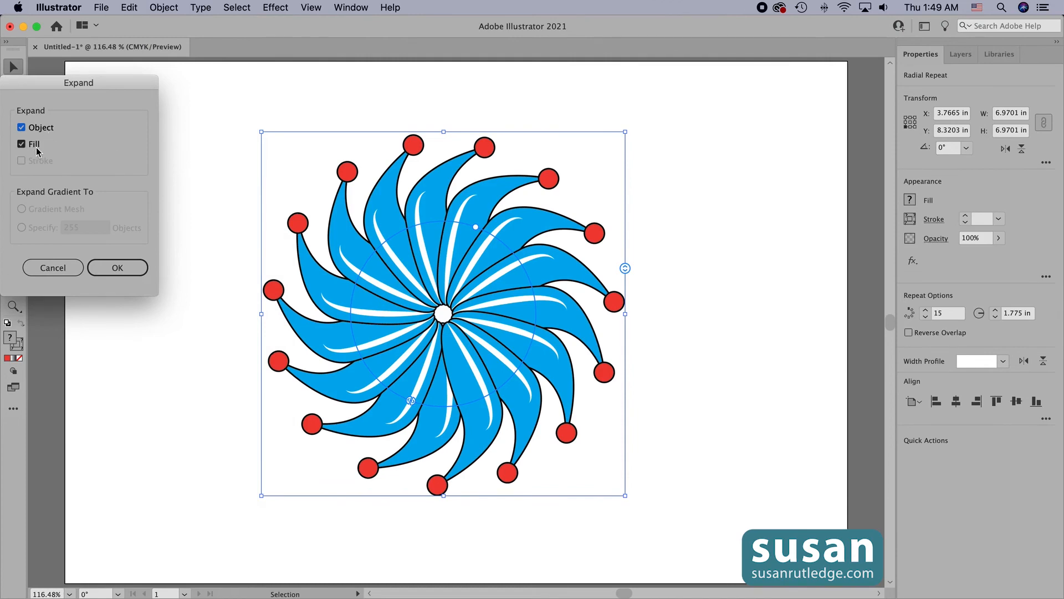
click(117, 267)
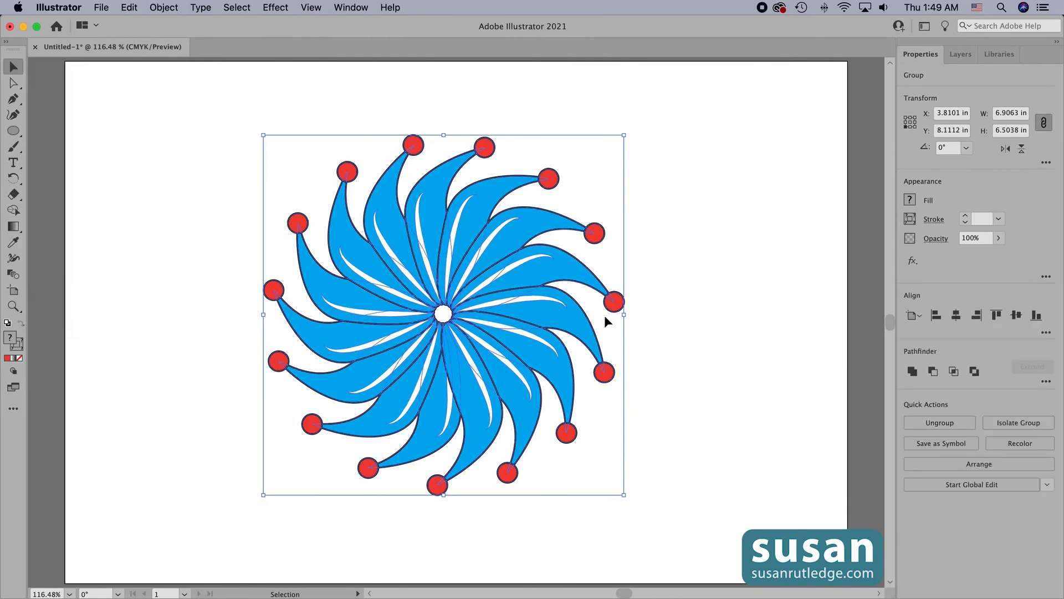
click(682, 246)
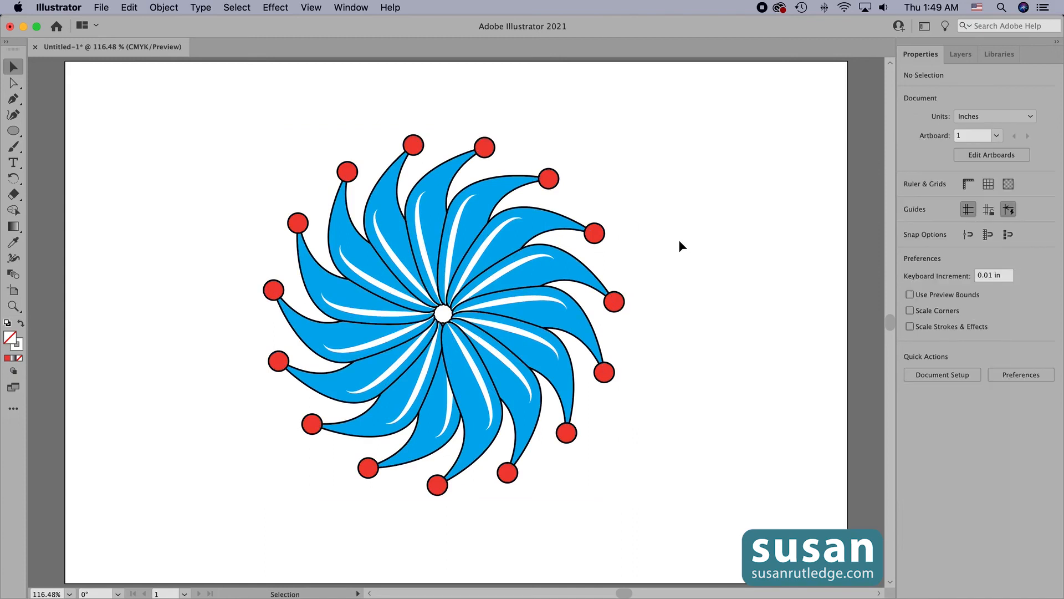
mouse_move(563, 239)
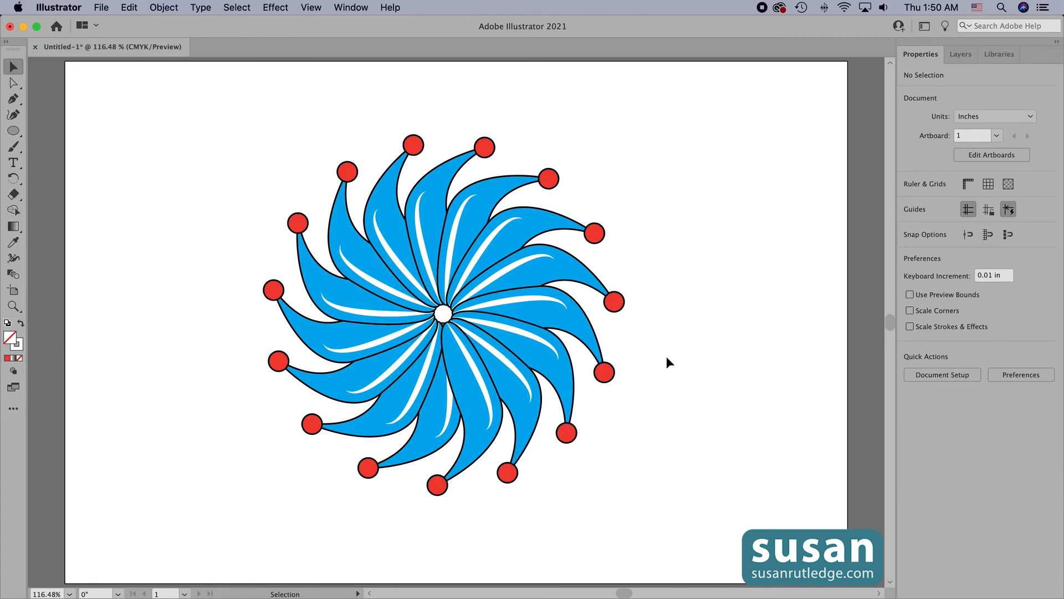
click(441, 312)
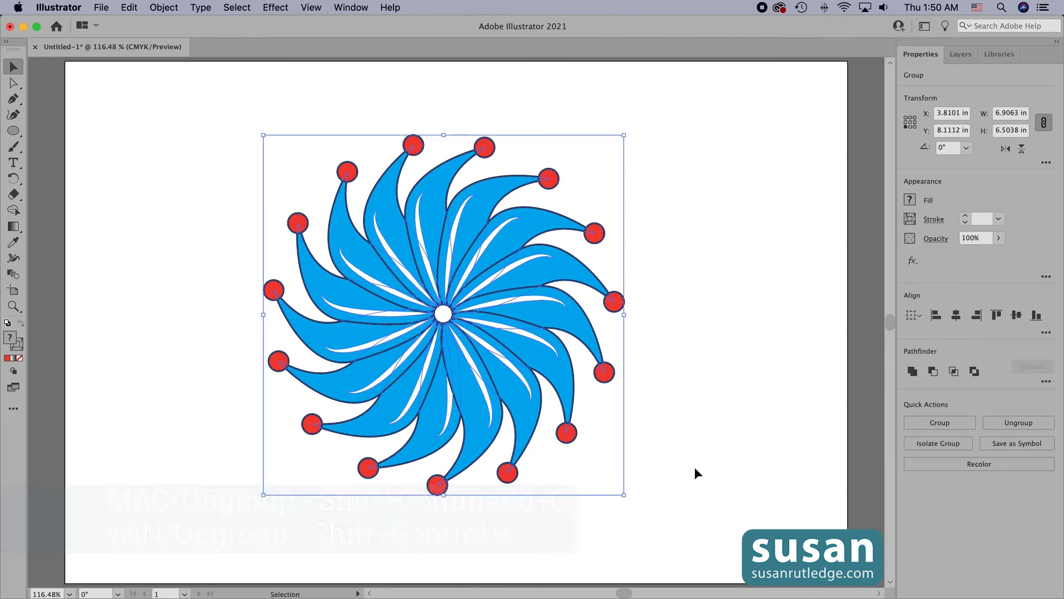
click(655, 383)
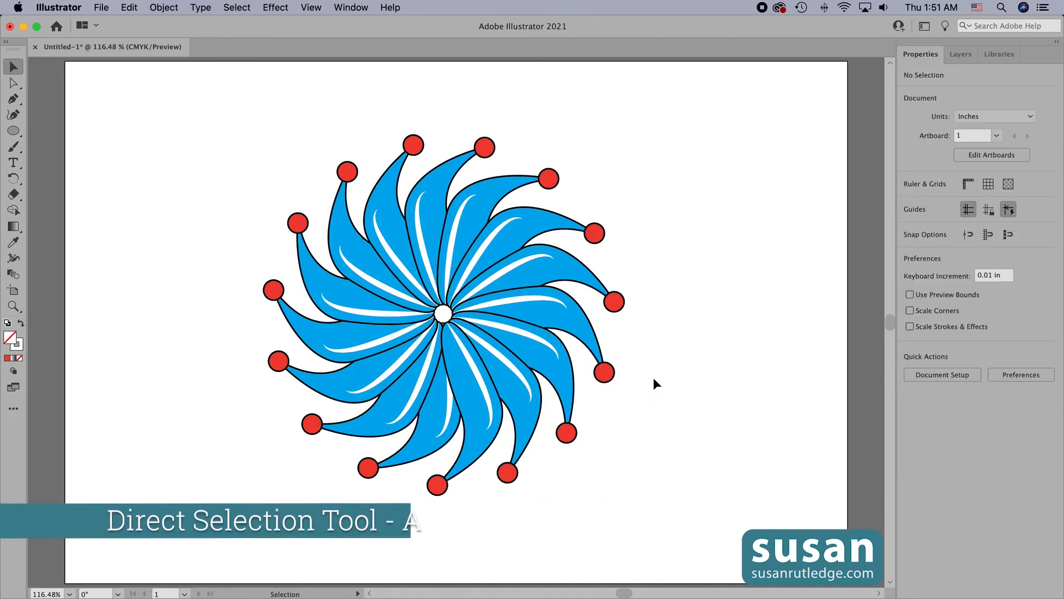
click(13, 82)
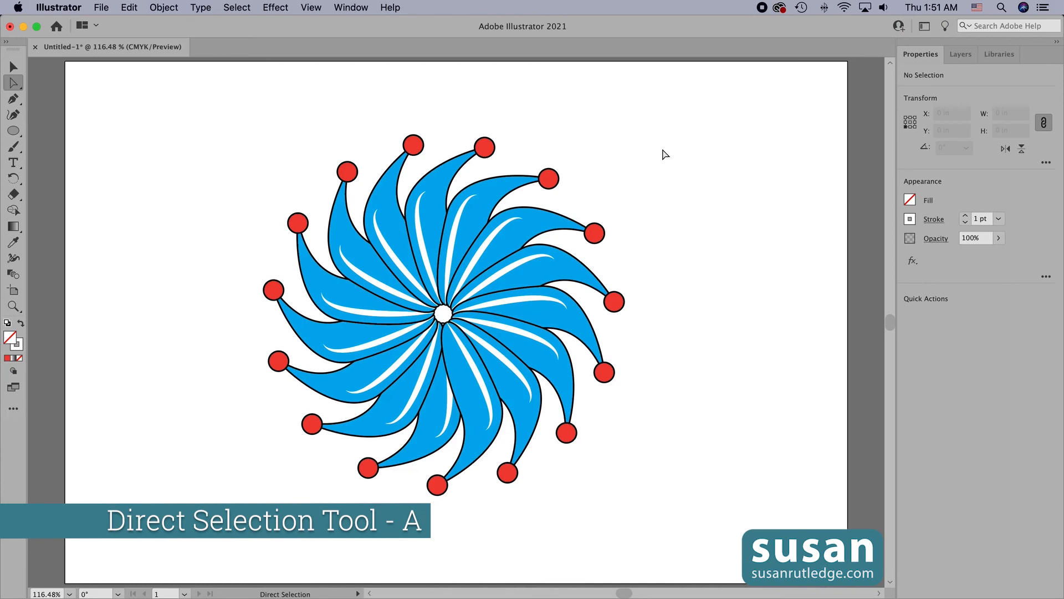
click(484, 146)
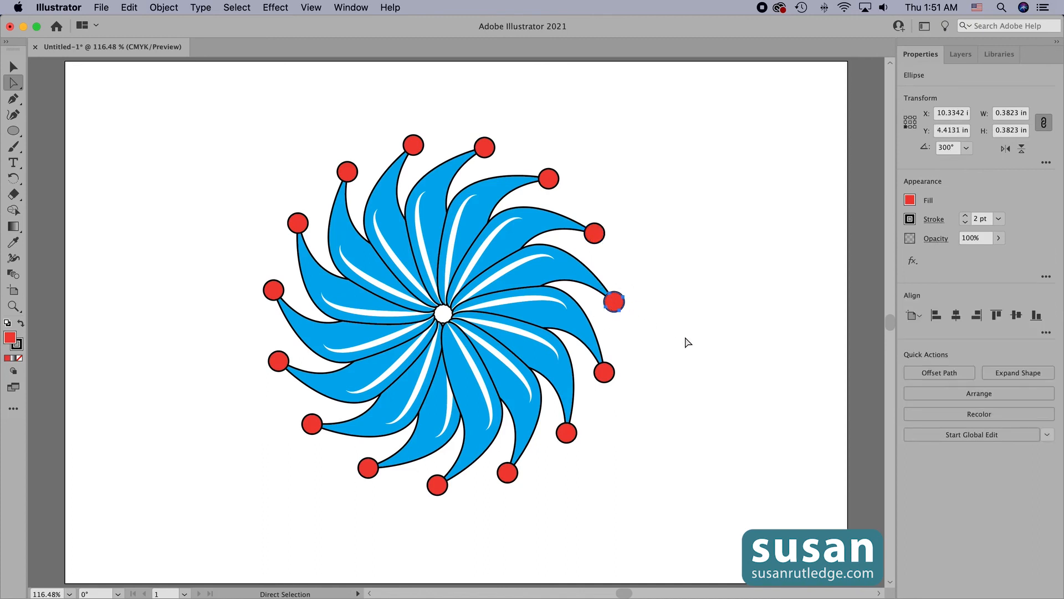
mouse_move(78, 104)
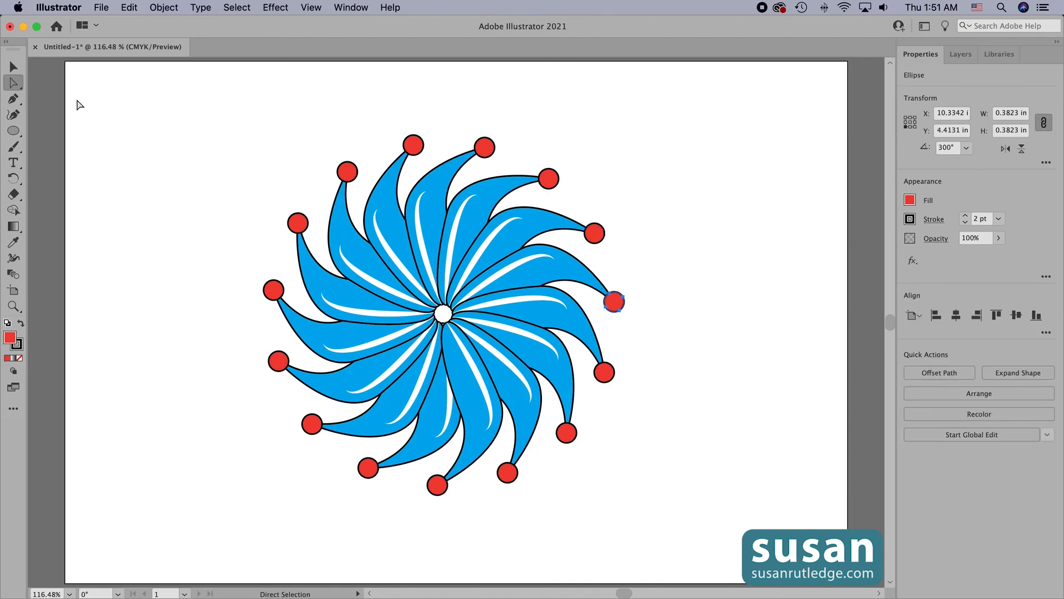
key(v)
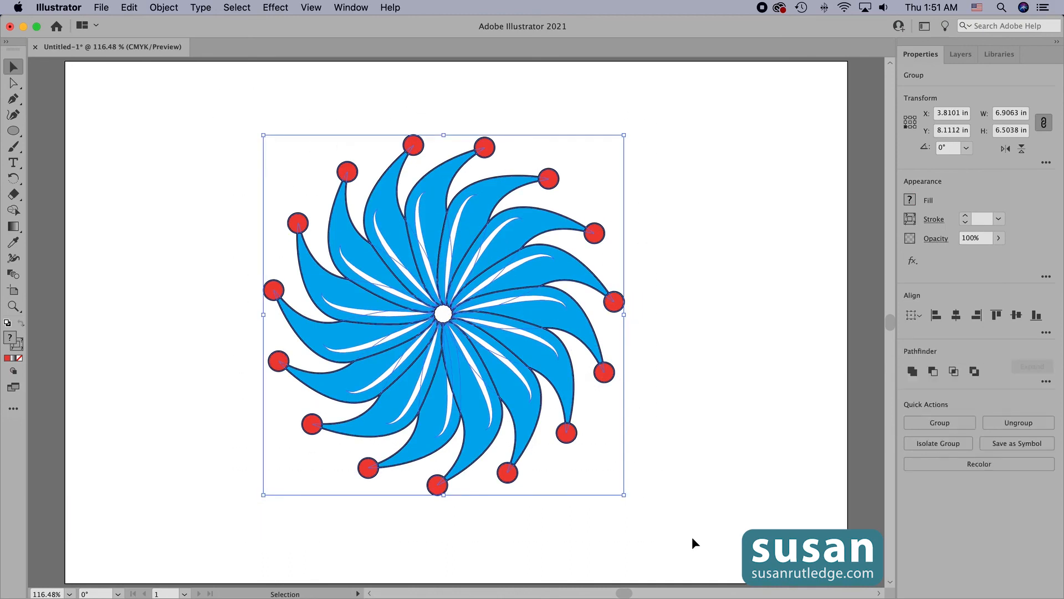
mouse_move(659, 514)
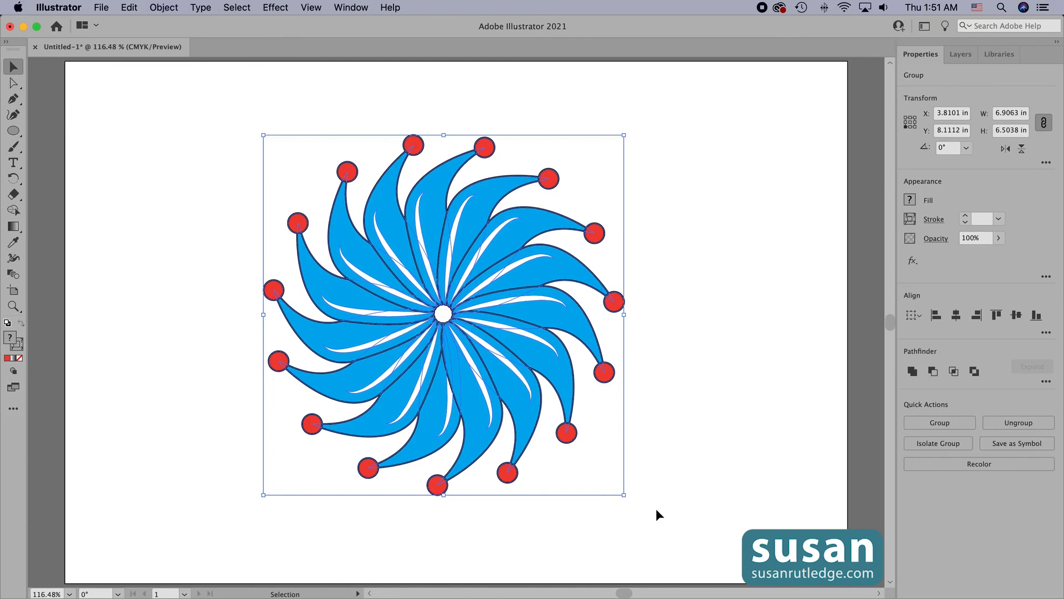
mouse_move(622, 494)
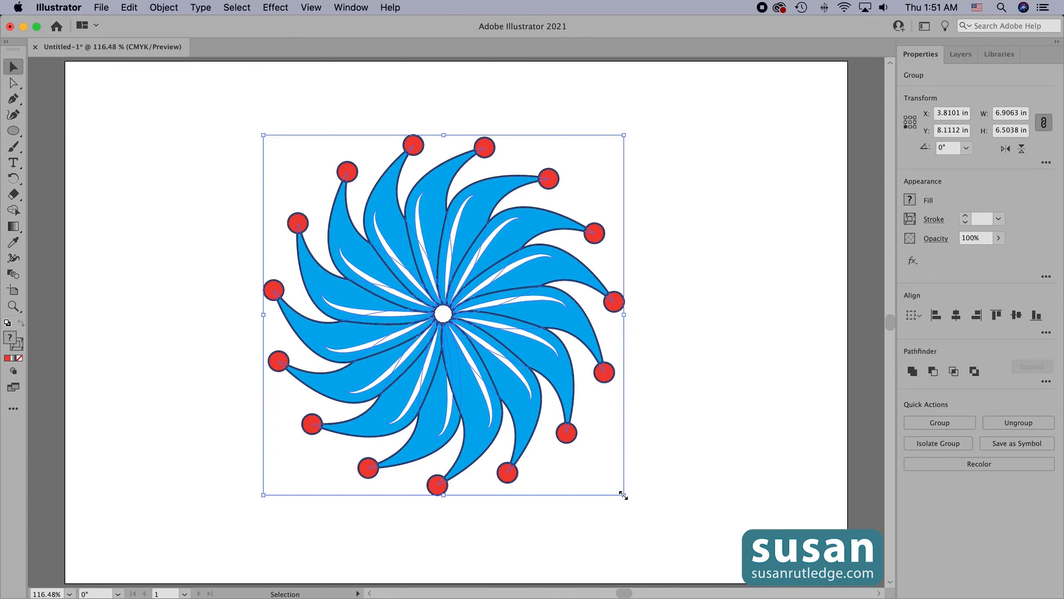